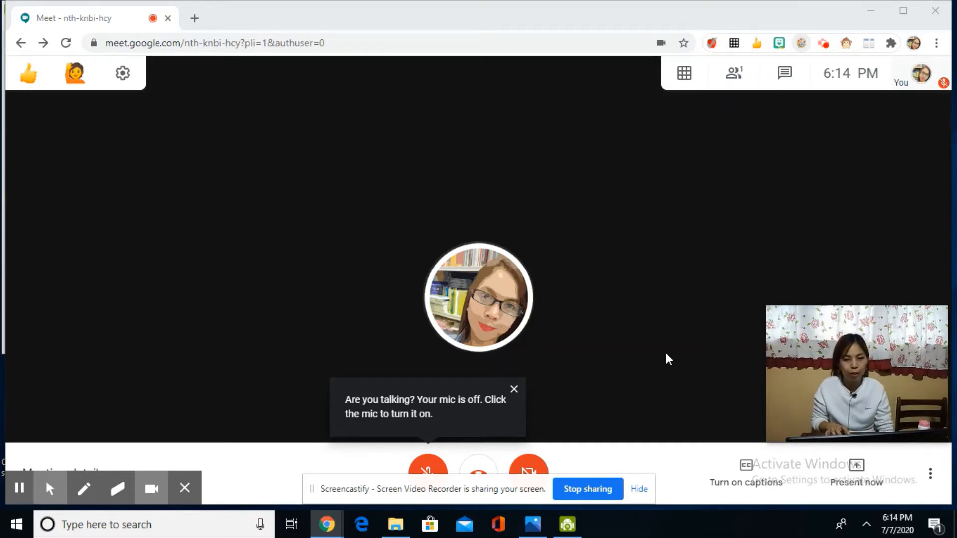
pyautogui.moveTo(722, 54)
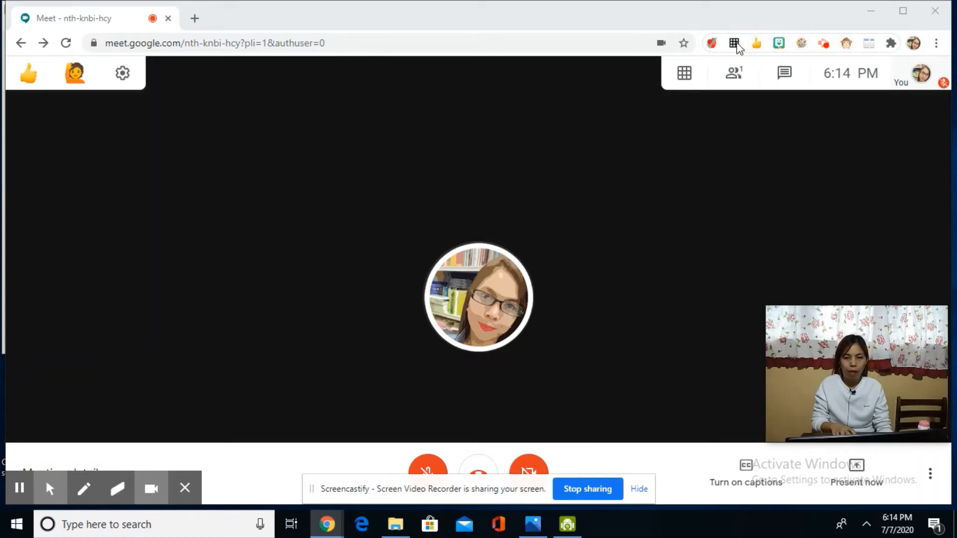
pyautogui.moveTo(836, 49)
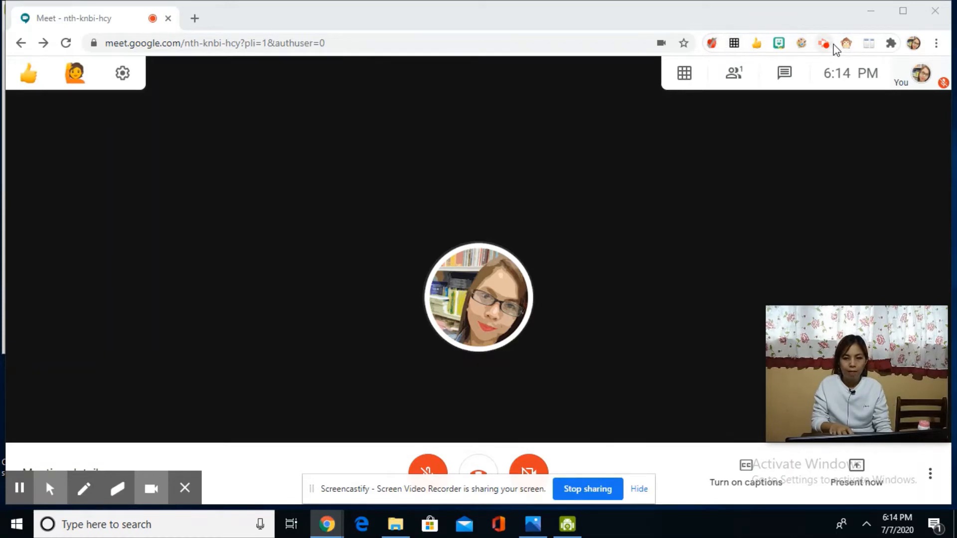
pyautogui.moveTo(692, 210)
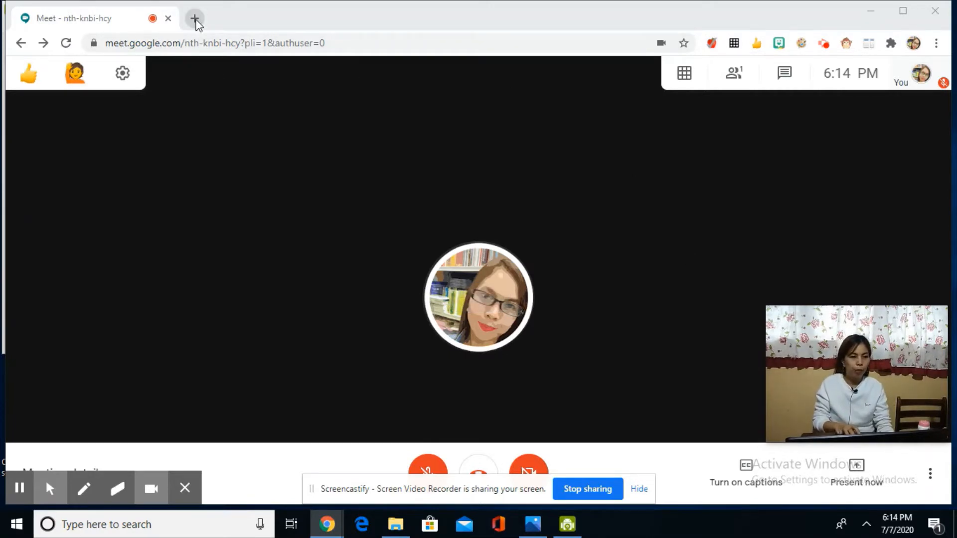
# - Search Google for 'chrome web store' in a new browser tab
pyautogui.click(194, 18)
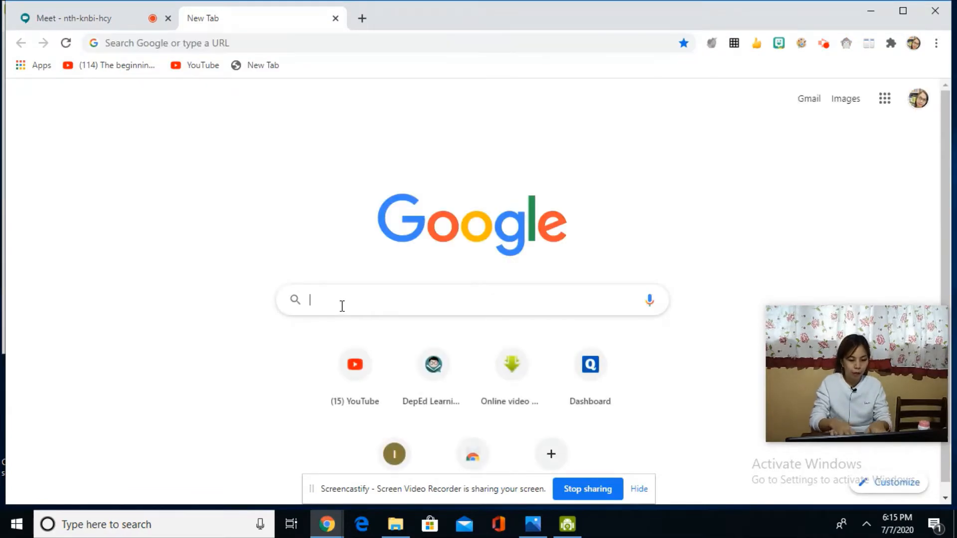
pyautogui.write('chrome web store')
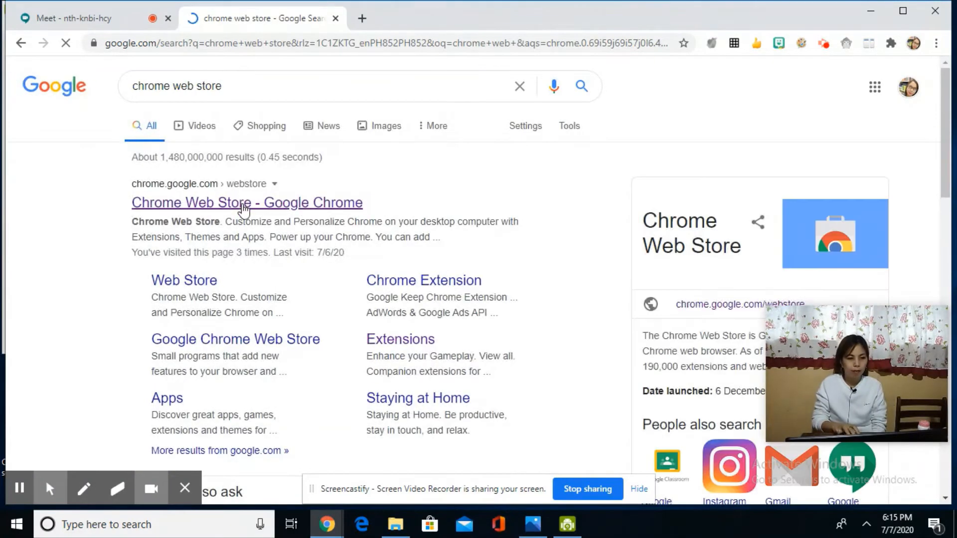
# - Search the Chrome Web Store for 'google meet' and start adding Google Meet Plus to Chrome
pyautogui.click(247, 202)
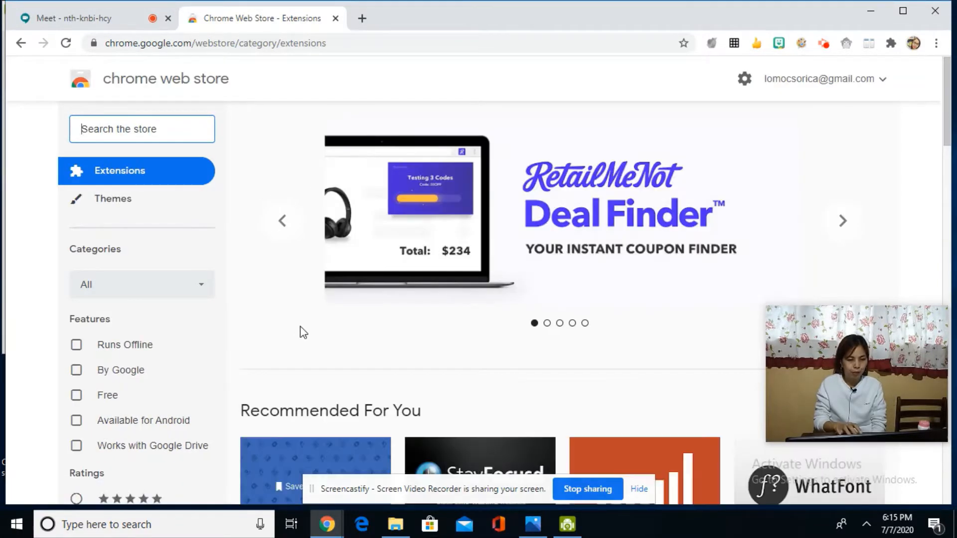
pyautogui.moveTo(946, 164)
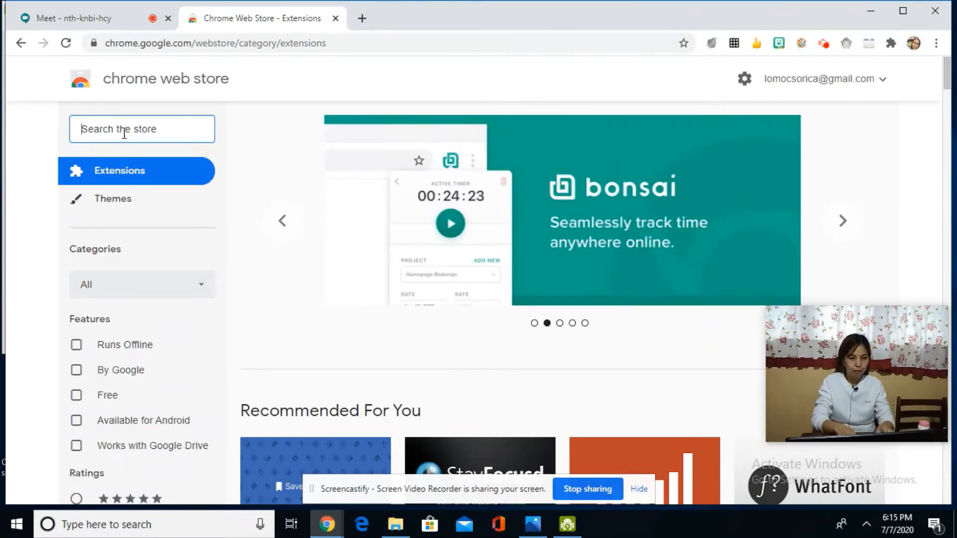
pyautogui.write('google meet')
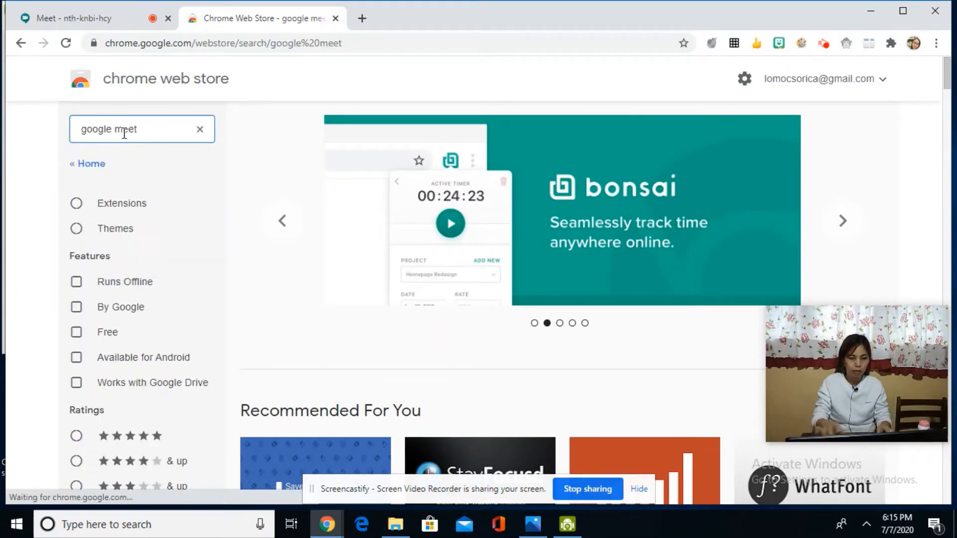
pyautogui.click(141, 129)
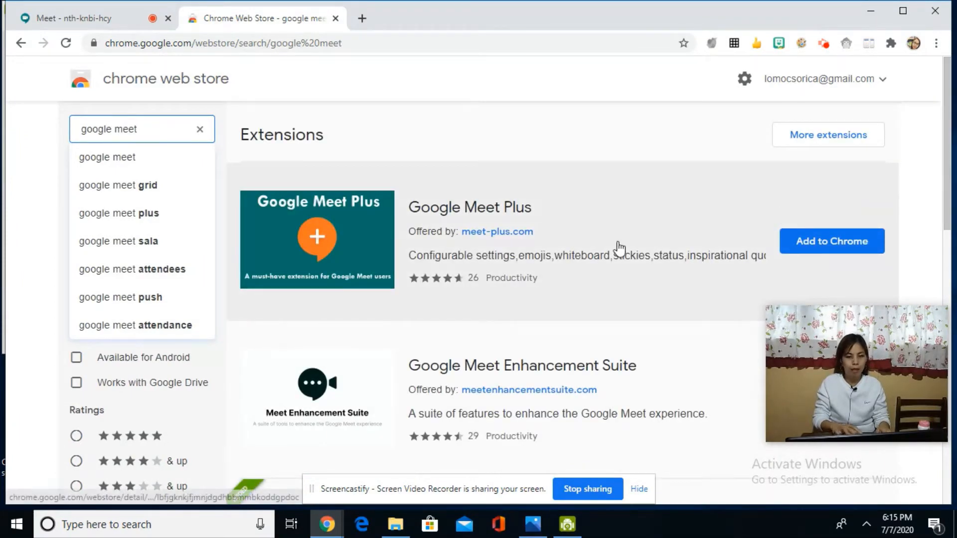
pyautogui.moveTo(774, 285)
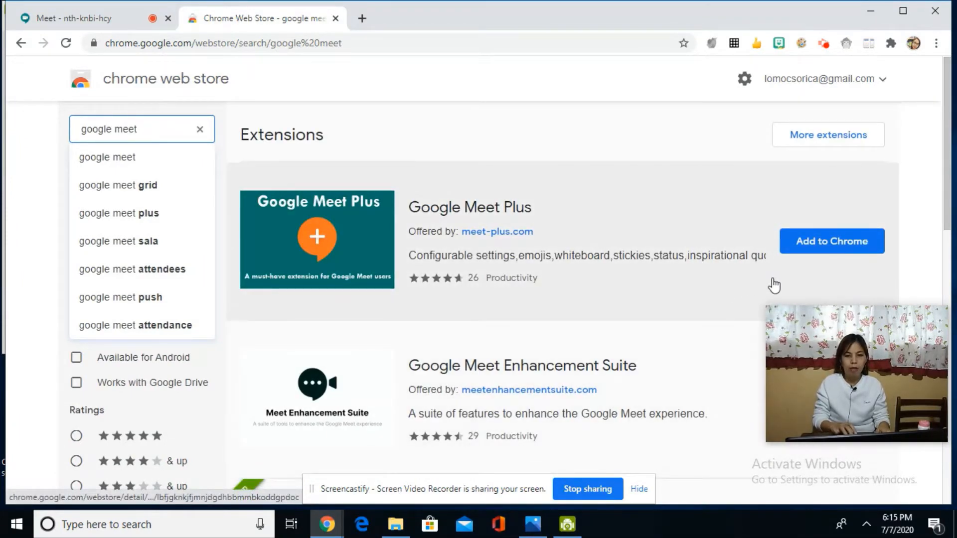
pyautogui.moveTo(831, 247)
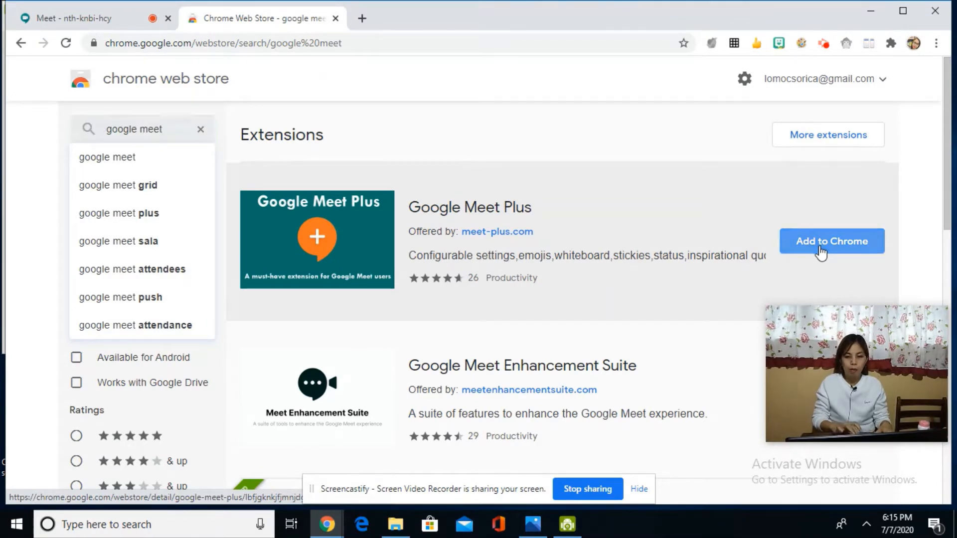
pyautogui.click(831, 241)
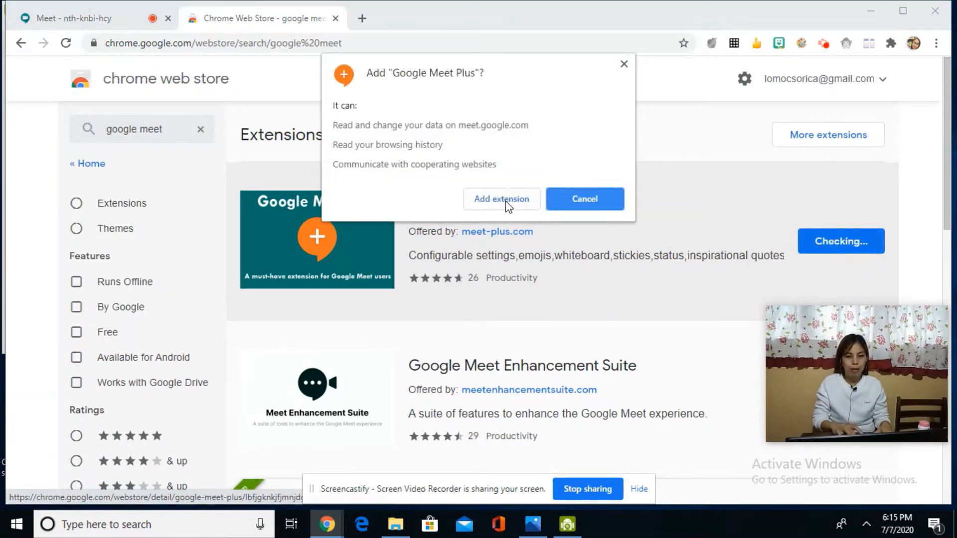
pyautogui.moveTo(543, 181)
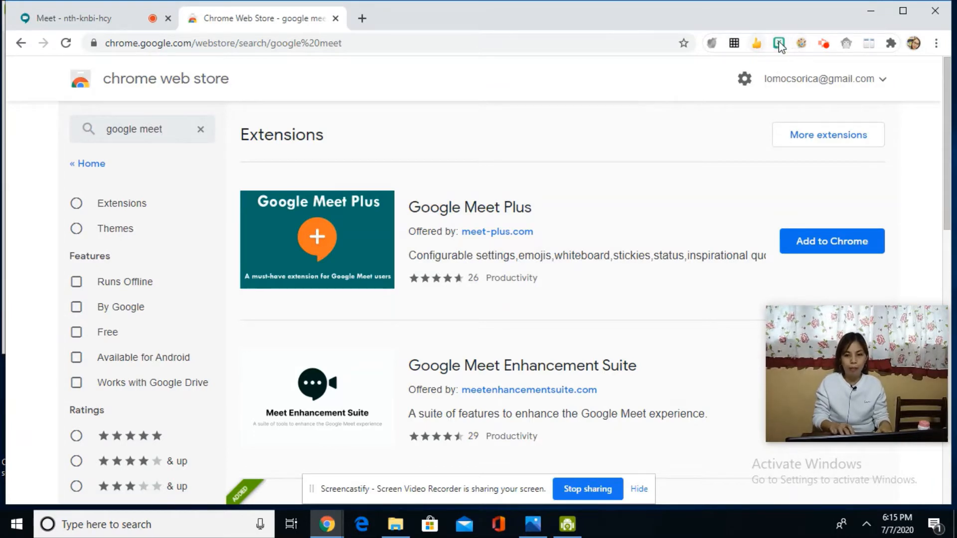
pyautogui.moveTo(789, 48)
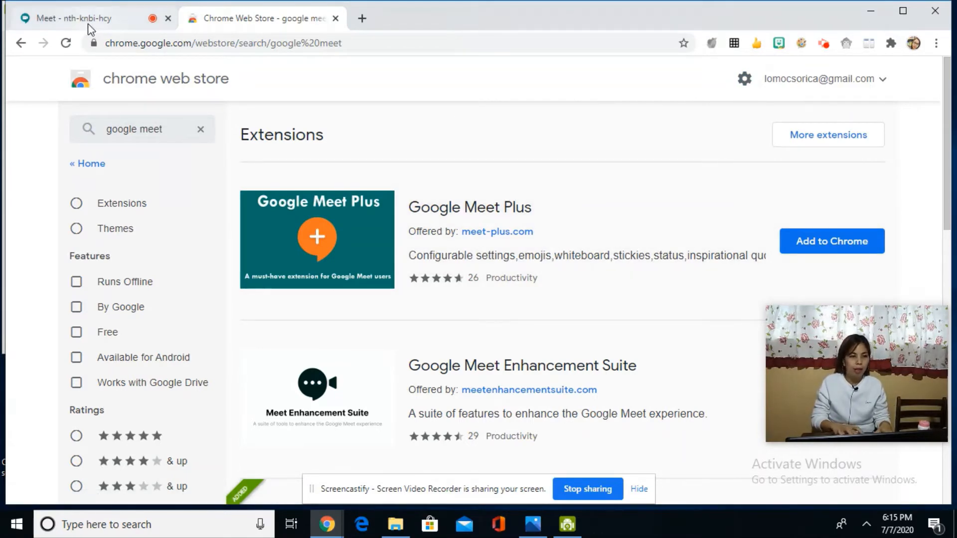
# - Return to the Meet call, check the Grid View dropdown, and bring up Meeting details
pyautogui.click(73, 18)
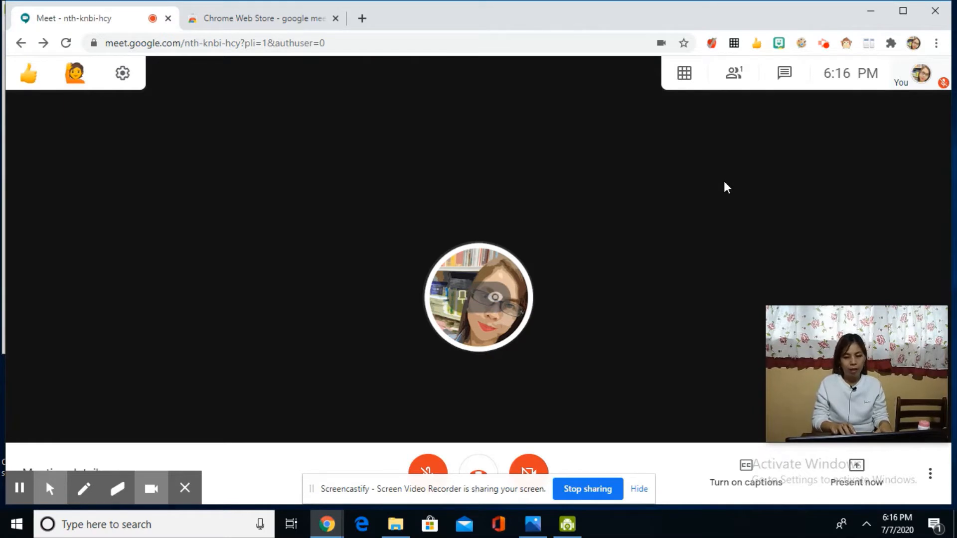
pyautogui.click(683, 72)
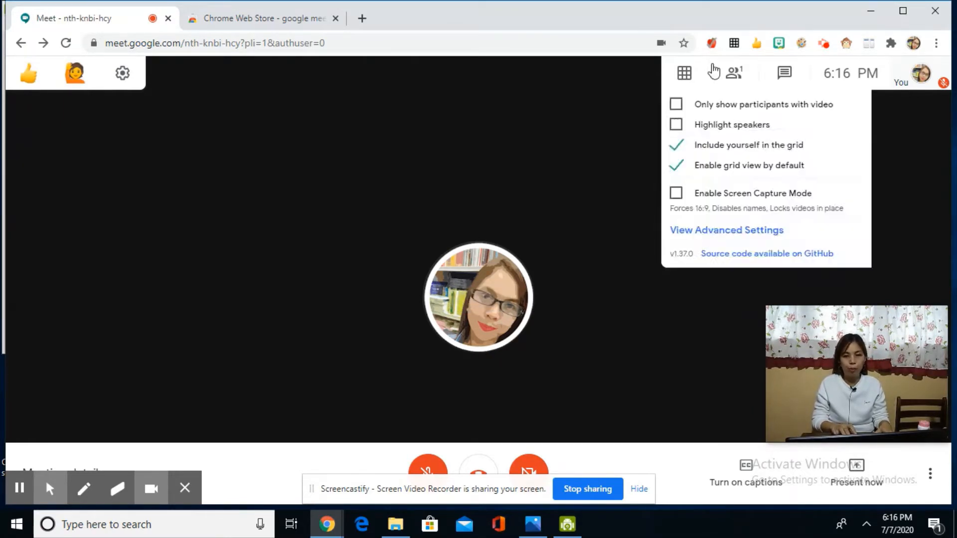
pyautogui.click(710, 43)
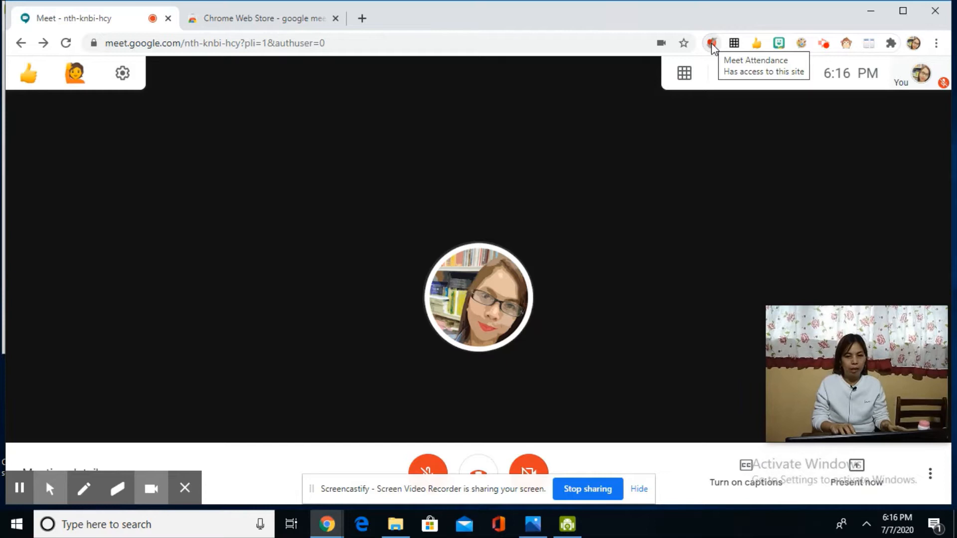
pyautogui.click(682, 73)
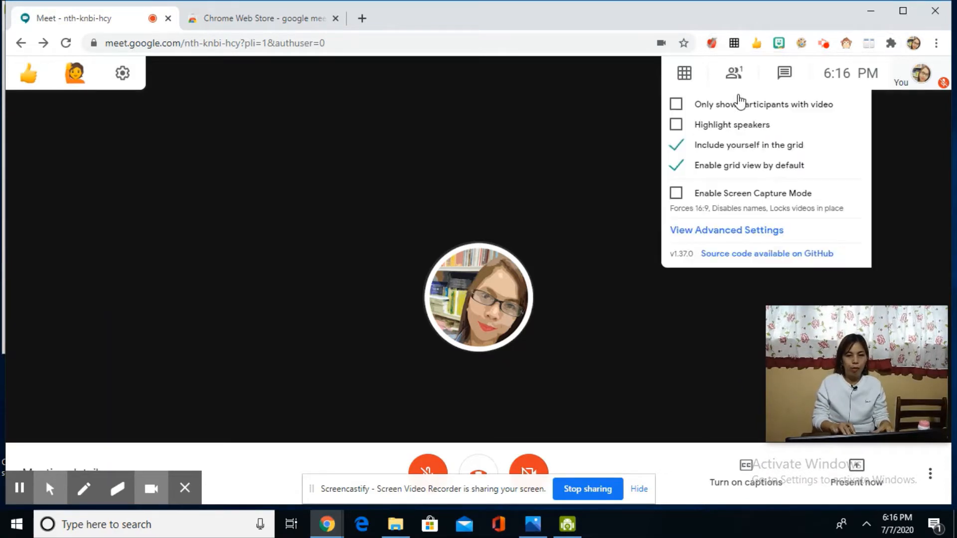
pyautogui.click(733, 73)
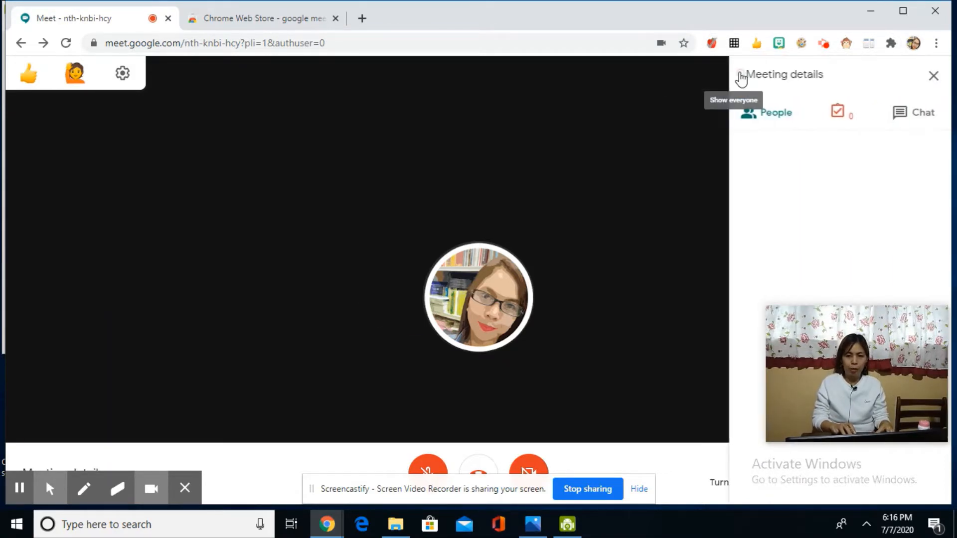
# - Show the People list, with yourself as the only participant
pyautogui.click(766, 113)
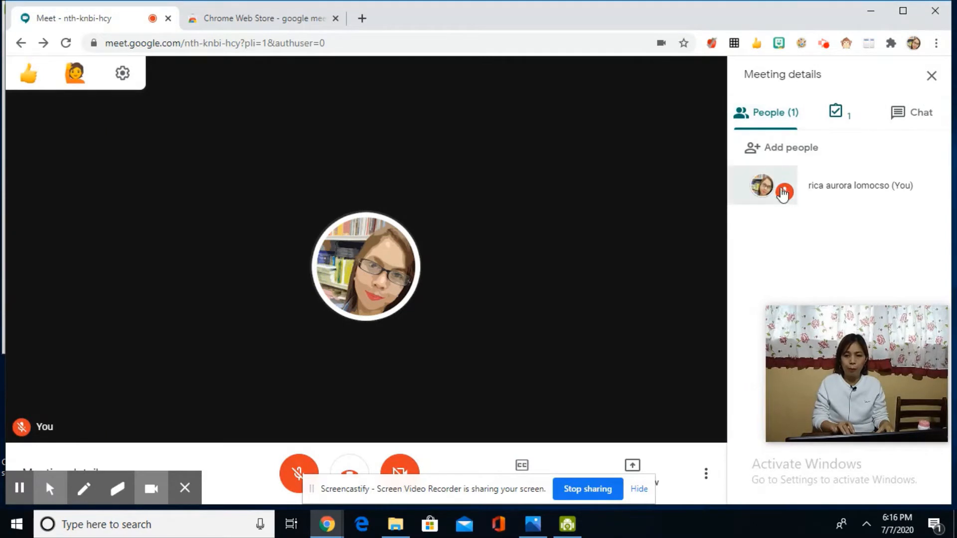
pyautogui.moveTo(781, 273)
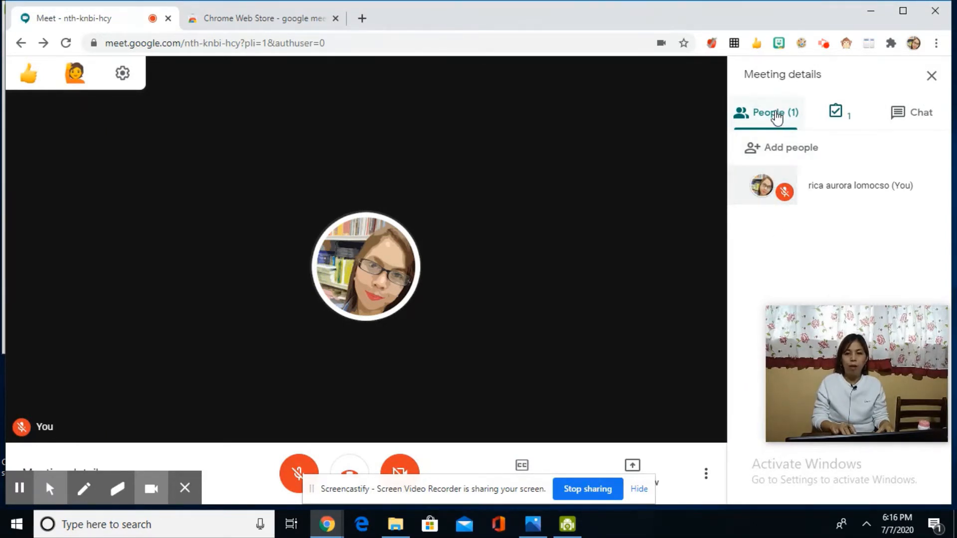
pyautogui.moveTo(698, 99)
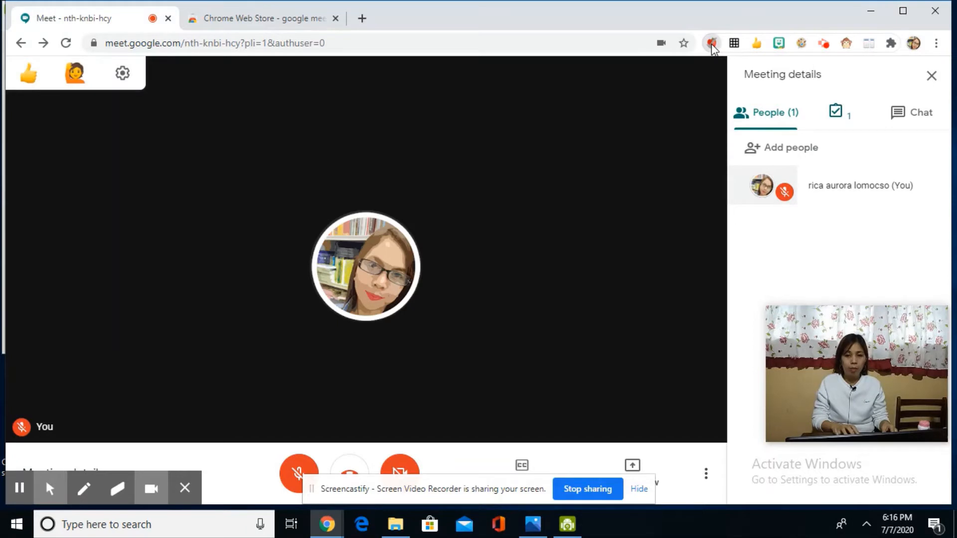
# - View the Meet Attendance options, visit its Web Store page, and close that page again
pyautogui.click(711, 43)
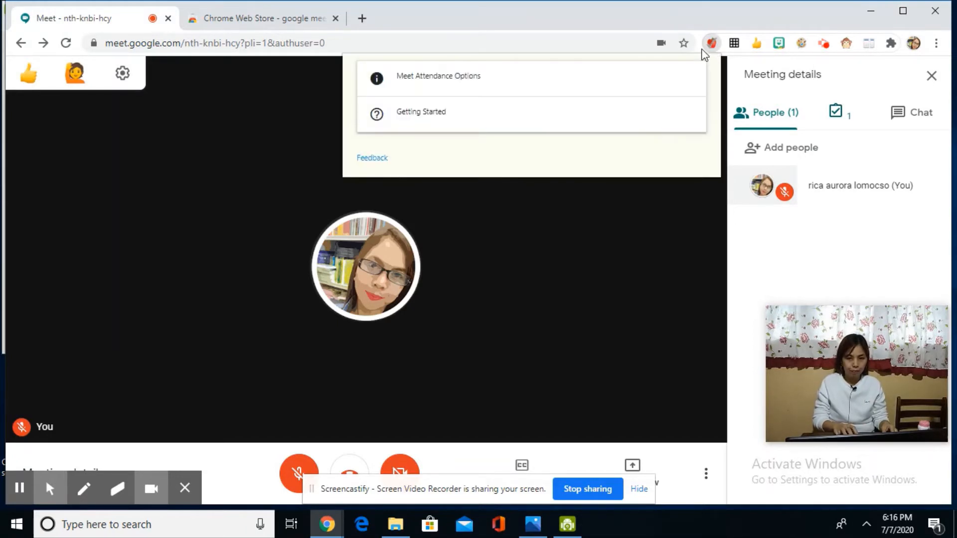
pyautogui.moveTo(723, 49)
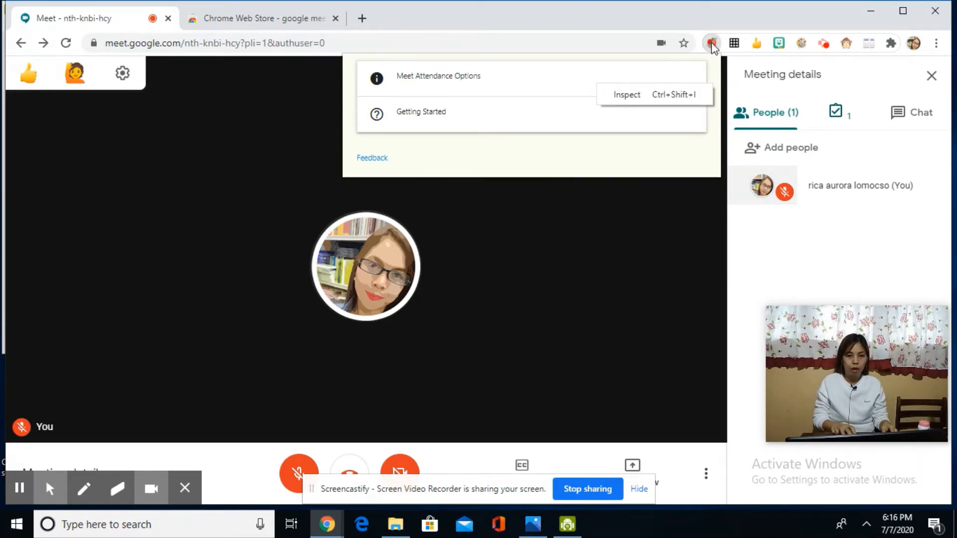
pyautogui.rightClick(711, 43)
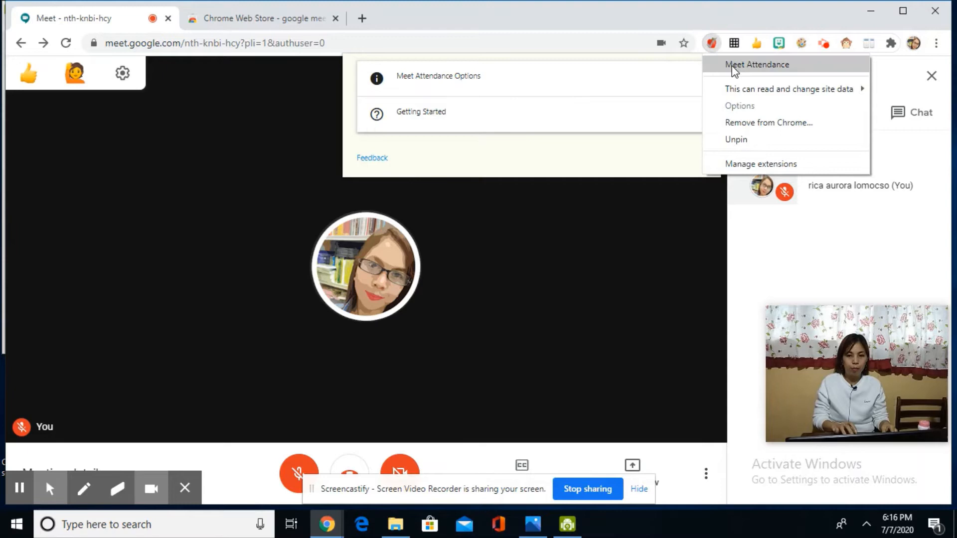
pyautogui.click(757, 64)
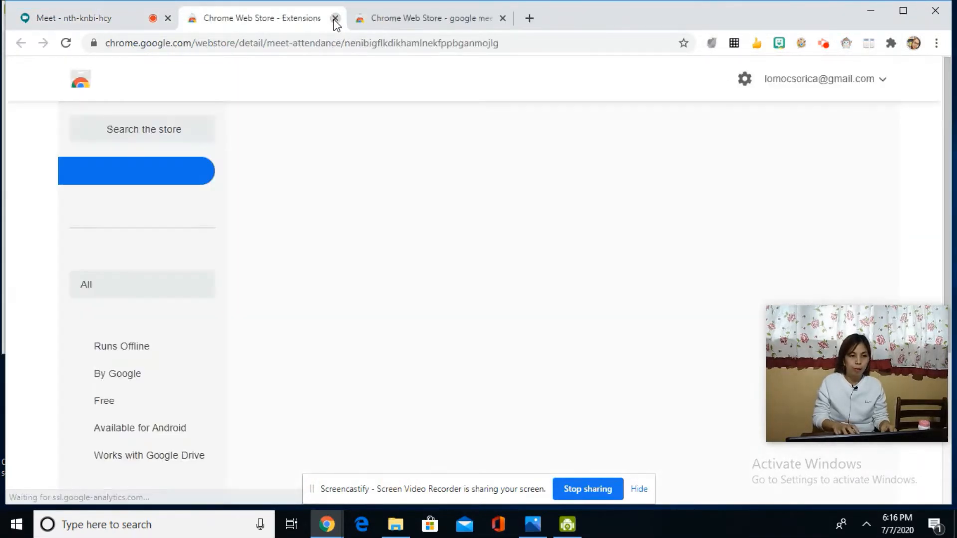
pyautogui.click(335, 18)
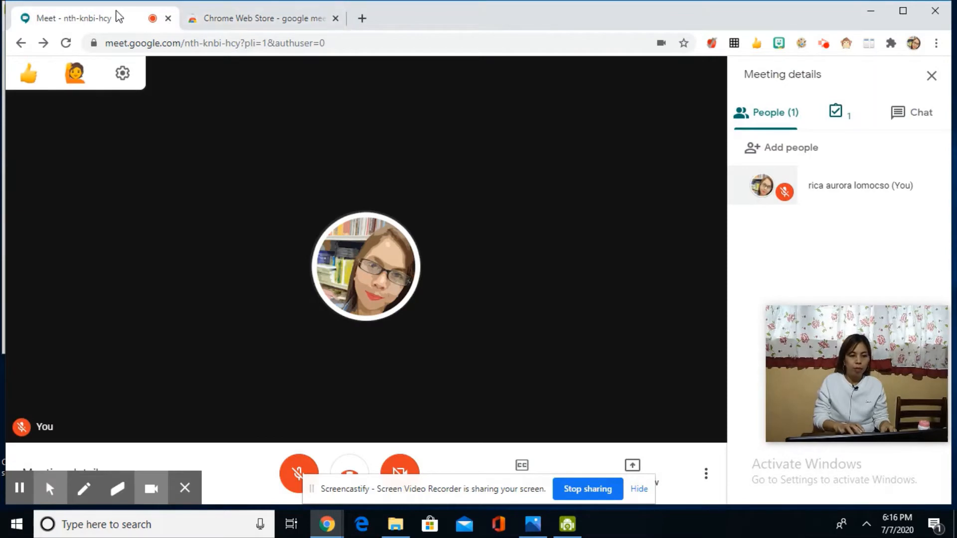
pyautogui.moveTo(712, 43)
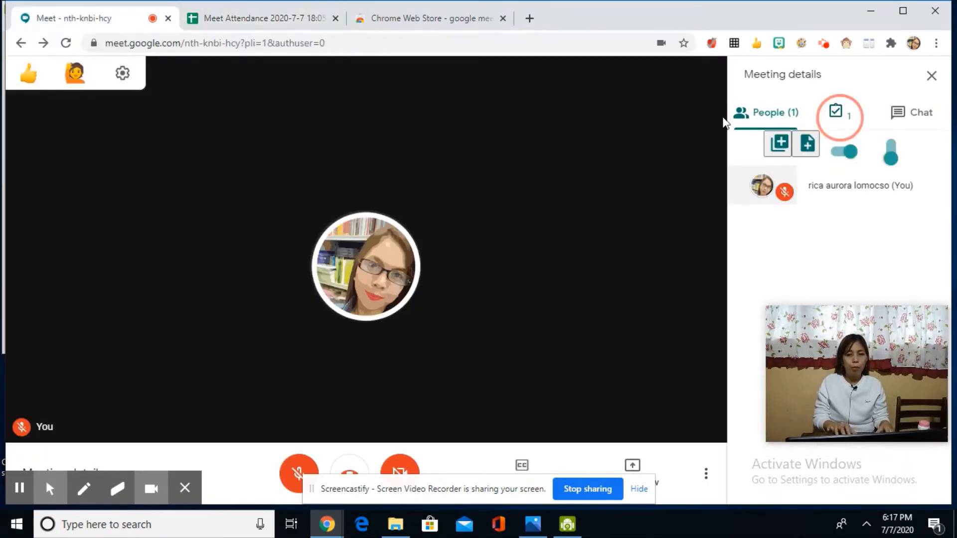
pyautogui.moveTo(496, 187)
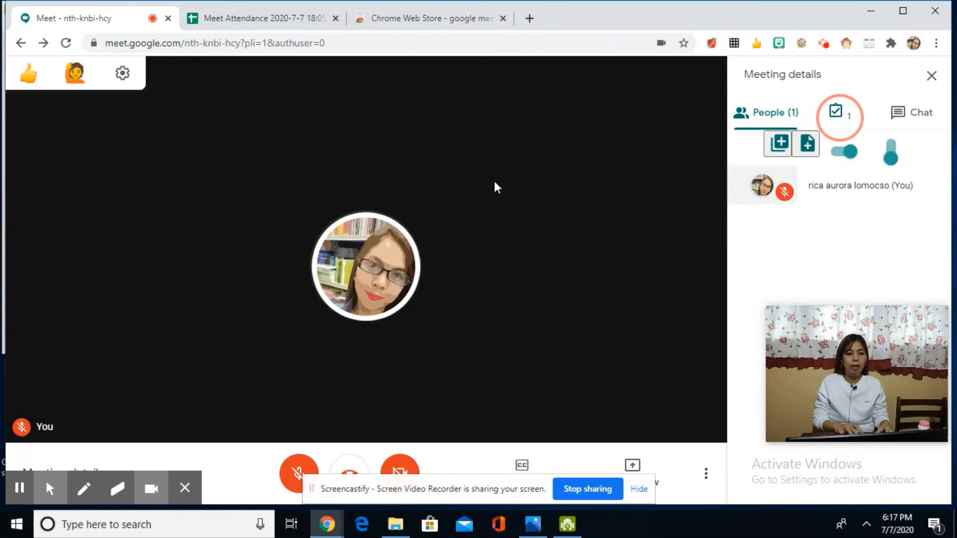
# - Switch to the Meet Attendance 2020-7-7 spreadsheet listing time, meeting link and attendee
pyautogui.click(765, 113)
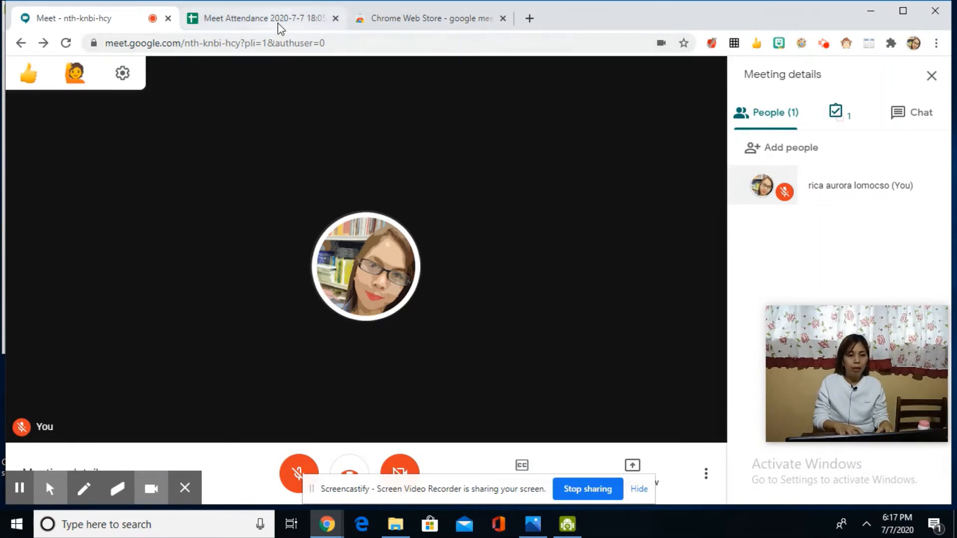
pyautogui.click(262, 18)
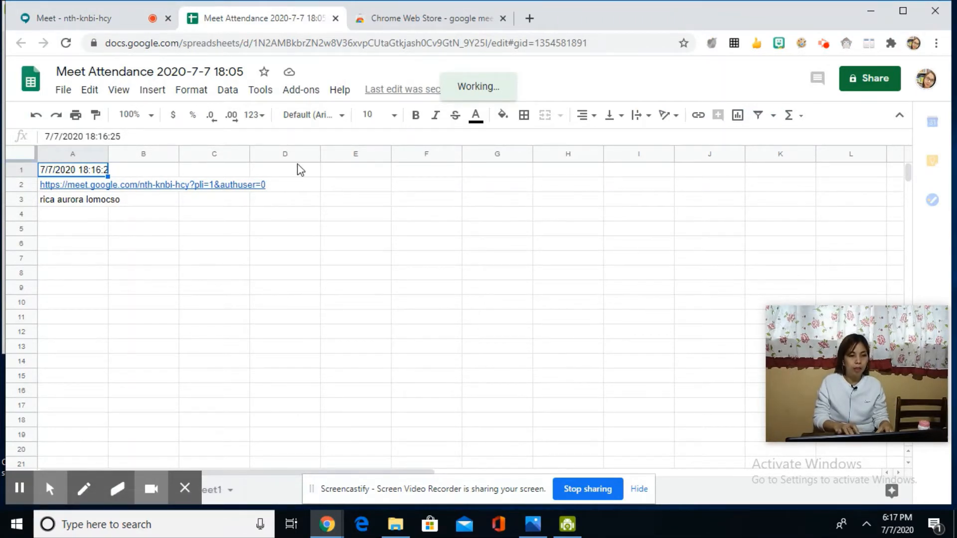
pyautogui.moveTo(201, 259)
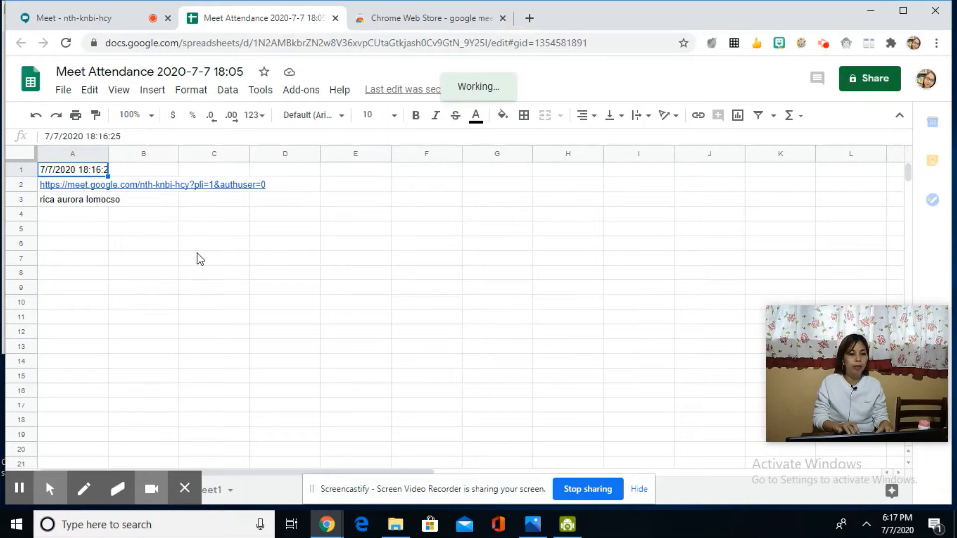
pyautogui.moveTo(135, 159)
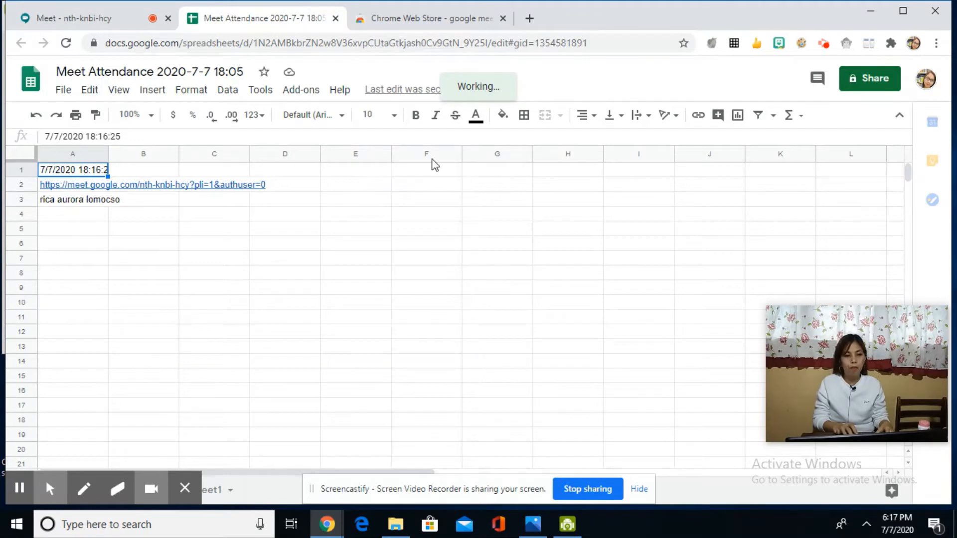
pyautogui.moveTo(80, 18)
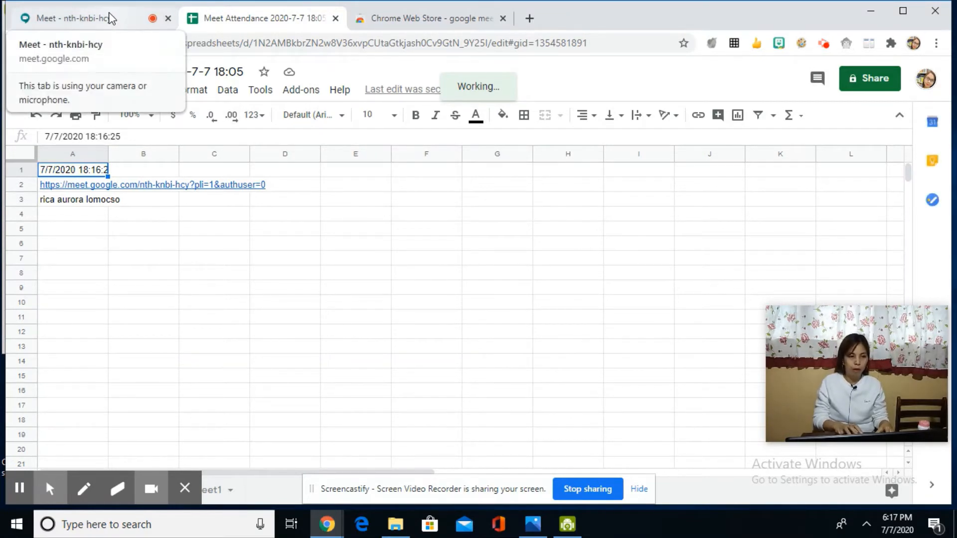
# - Switch back to the Meet call tab from the spreadsheet
pyautogui.click(72, 18)
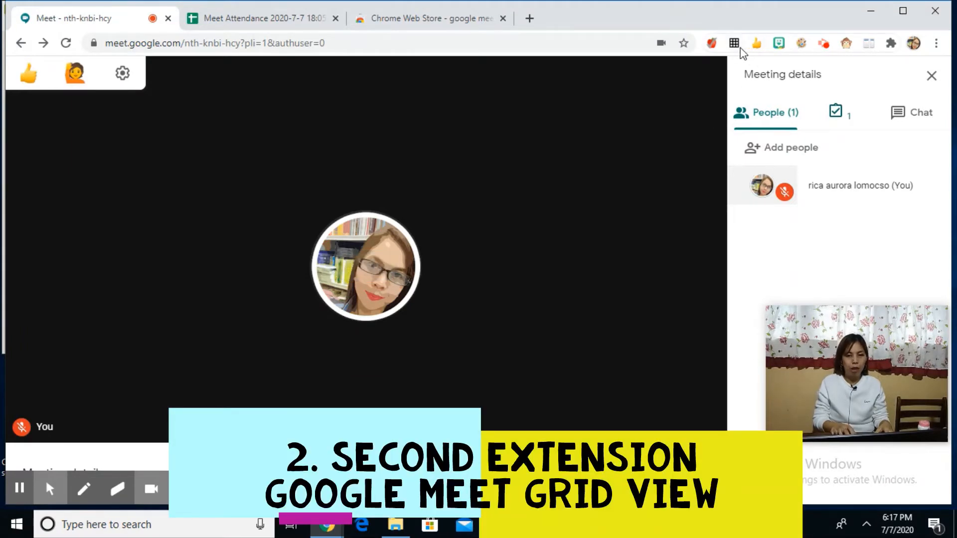
pyautogui.moveTo(735, 43)
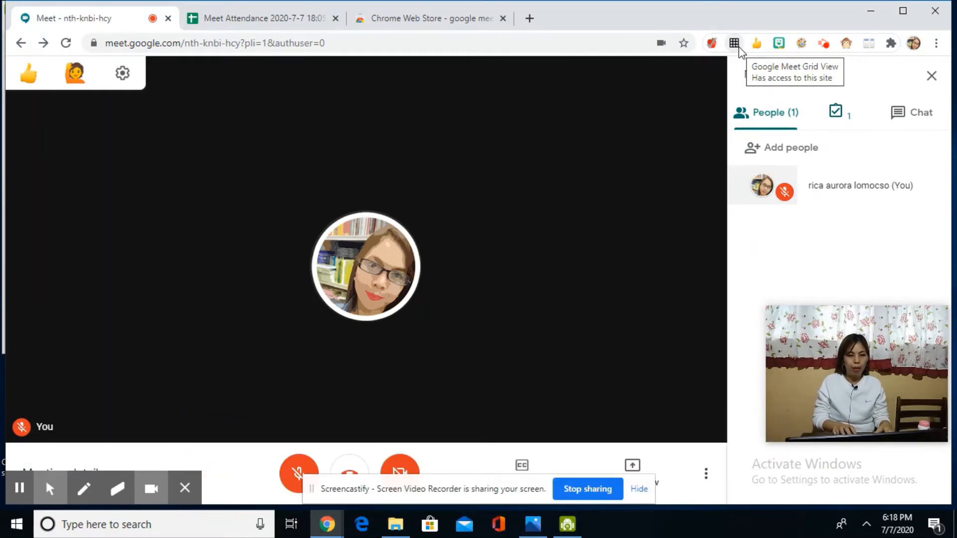
pyautogui.moveTo(180, 295)
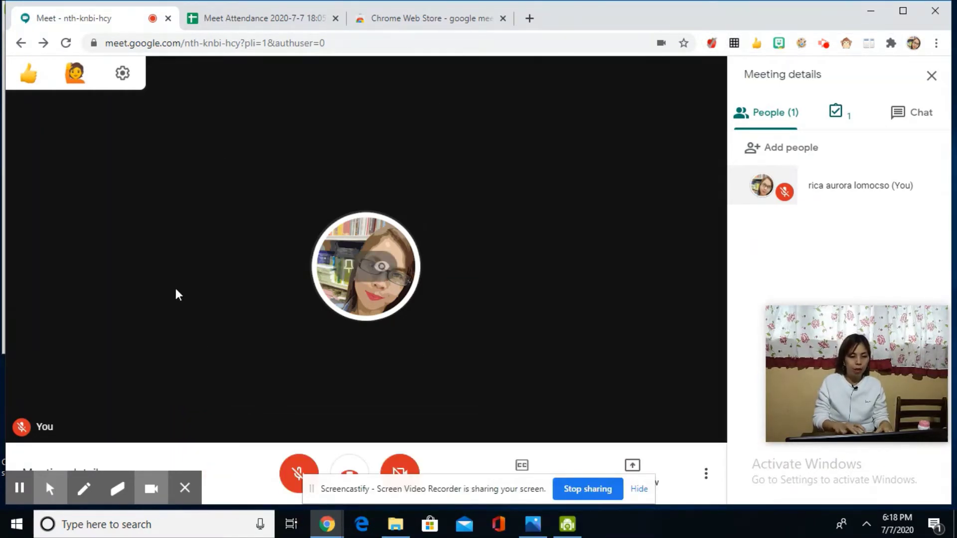
pyautogui.moveTo(706, 474)
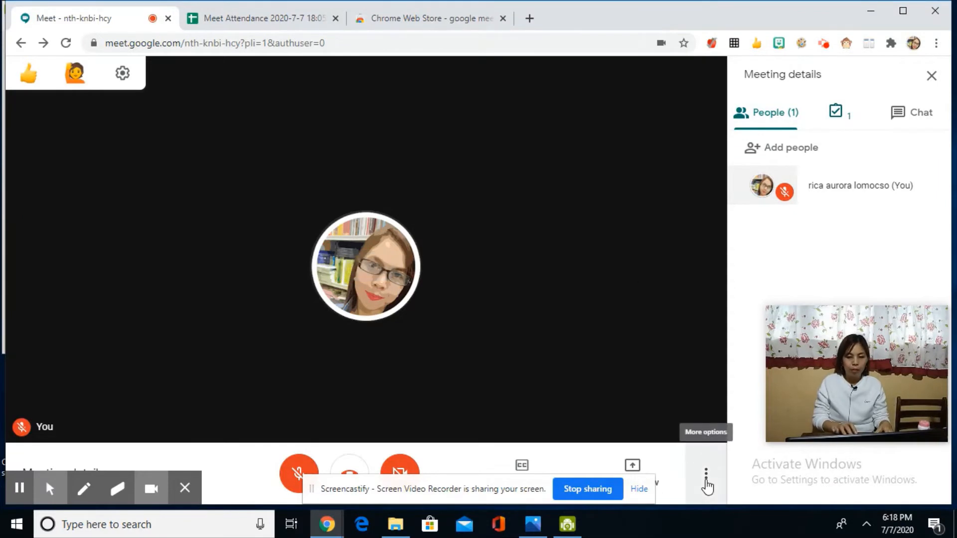
# - Choose the Tiled layout from Change layout in More options, then close the dialog
pyautogui.click(705, 475)
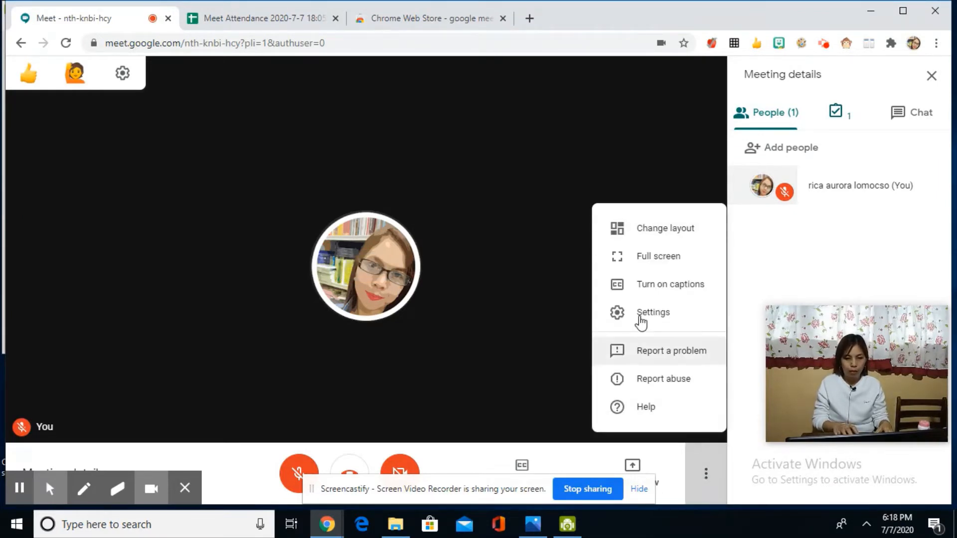
pyautogui.click(665, 227)
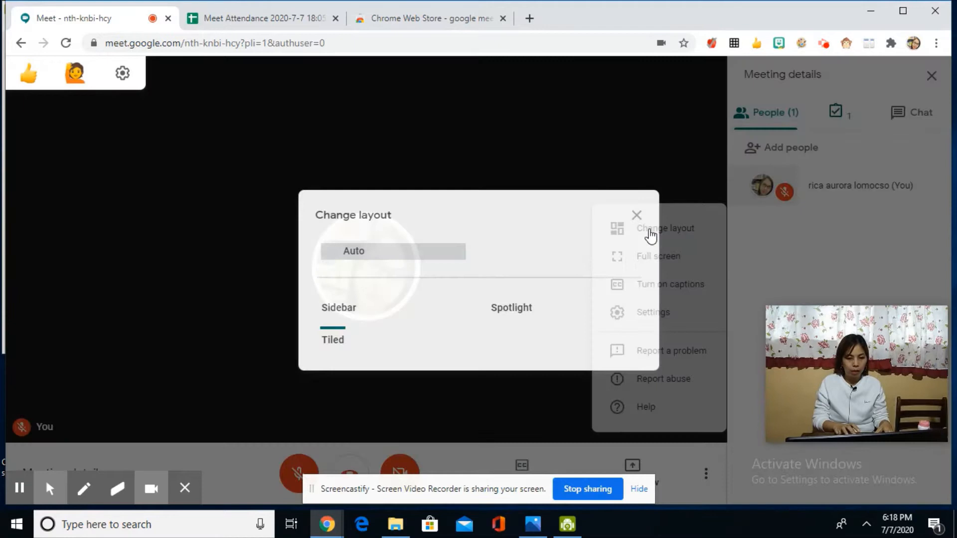
pyautogui.click(665, 227)
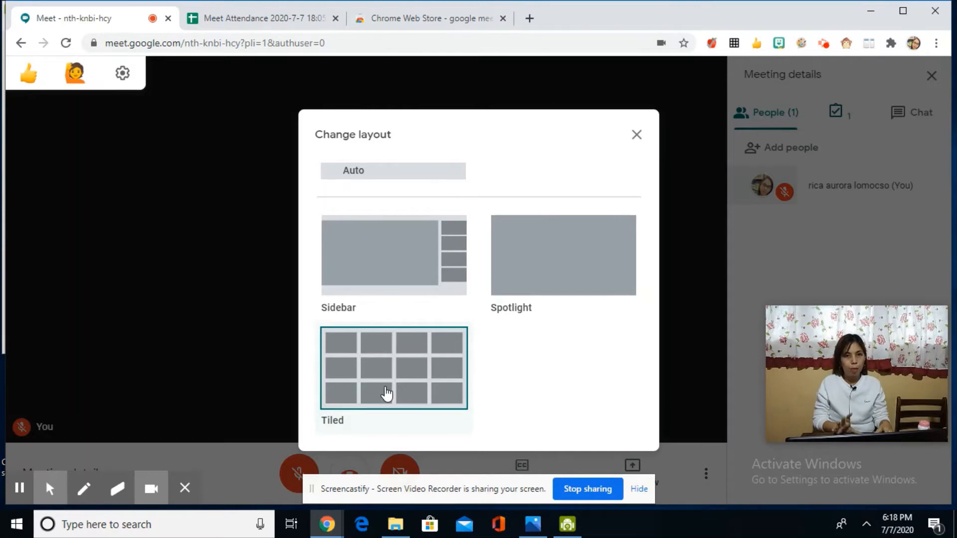
pyautogui.moveTo(348, 348)
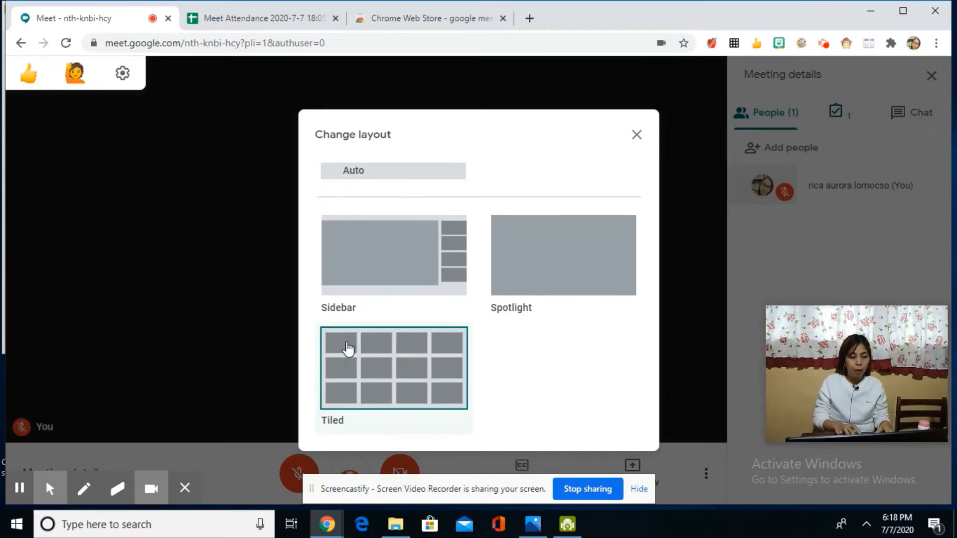
pyautogui.moveTo(443, 373)
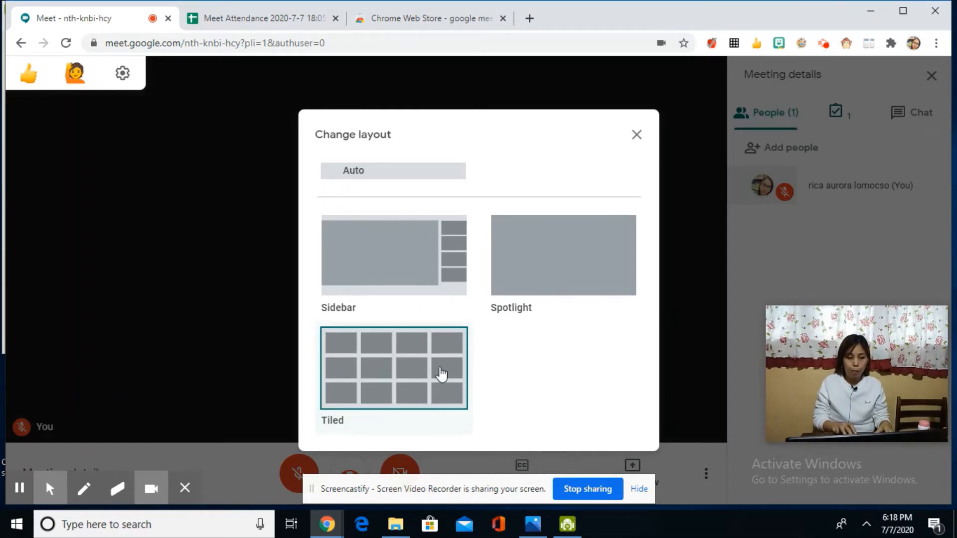
pyautogui.moveTo(213, 299)
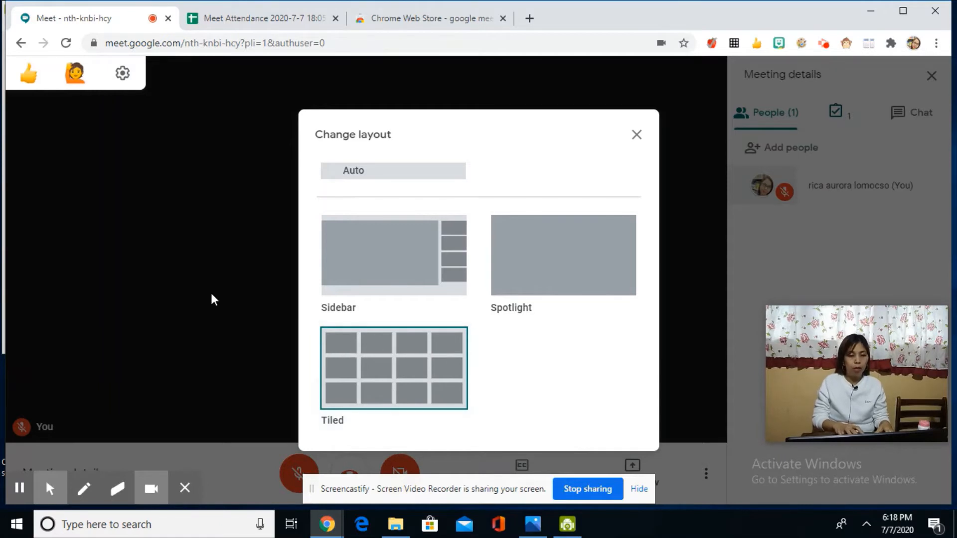
pyautogui.click(637, 135)
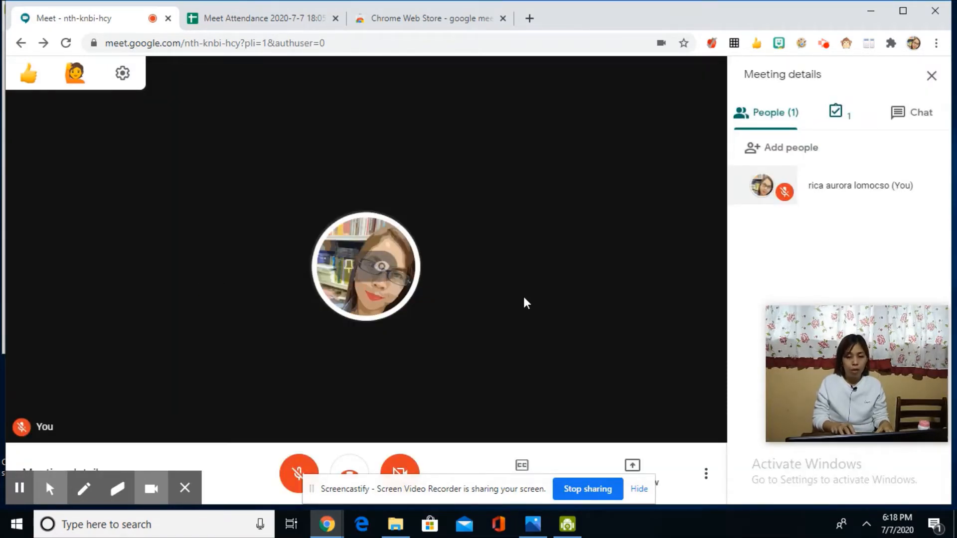
pyautogui.moveTo(710, 83)
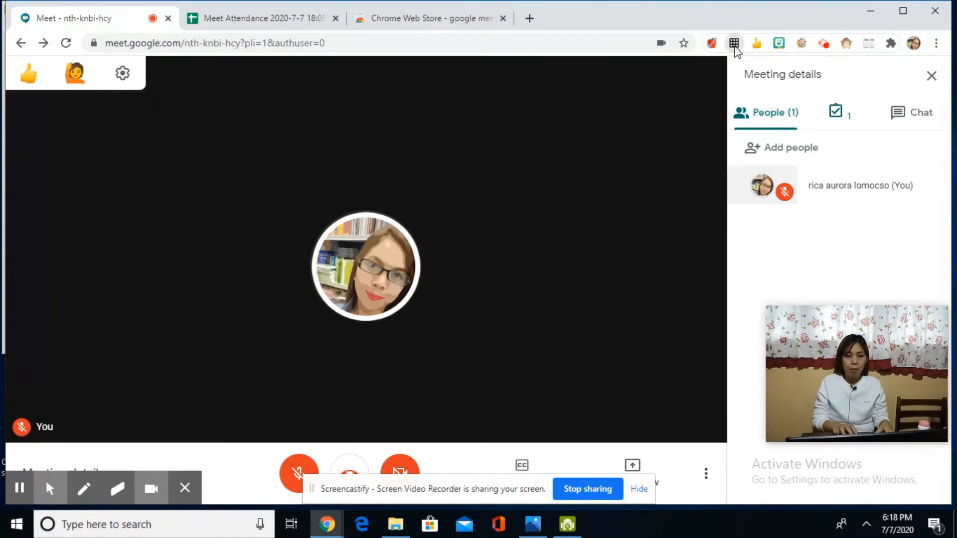
# - Toggle Grid View's video-only and screen capture options, then disable Enable Grid View and close the popup
pyautogui.click(732, 42)
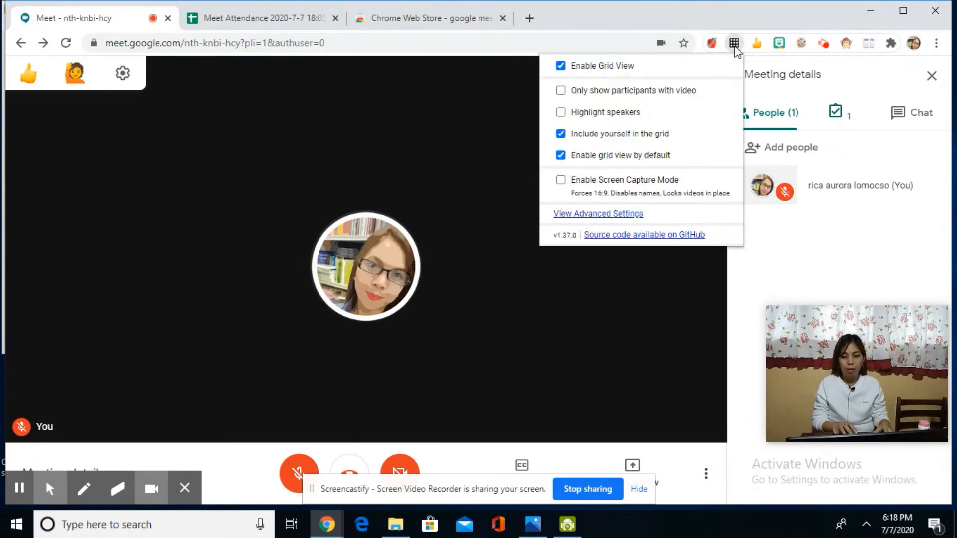
pyautogui.moveTo(336, 148)
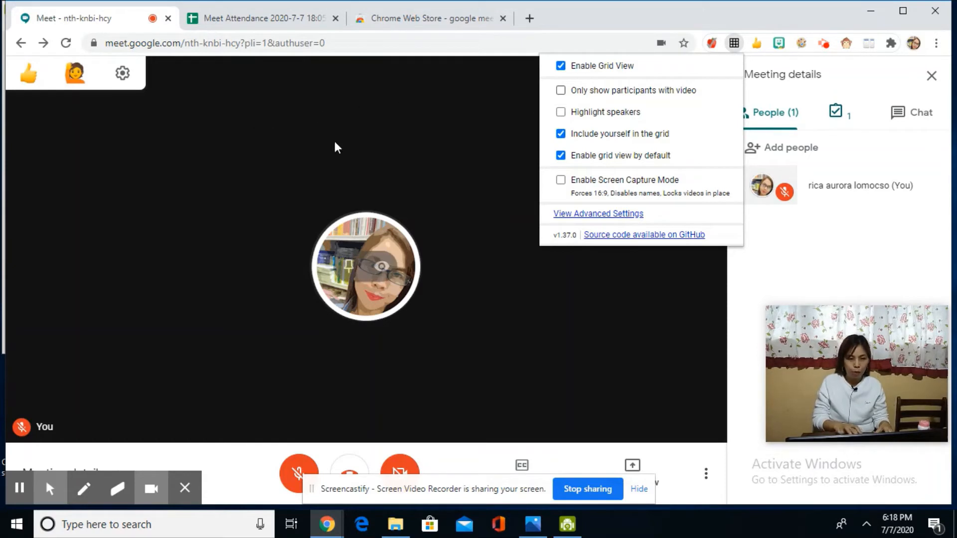
pyautogui.moveTo(391, 377)
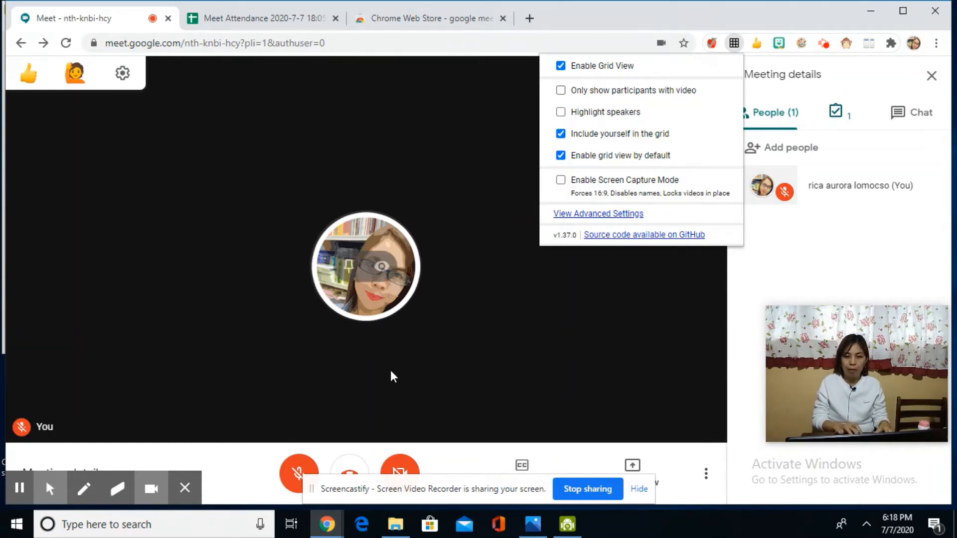
pyautogui.moveTo(561, 113)
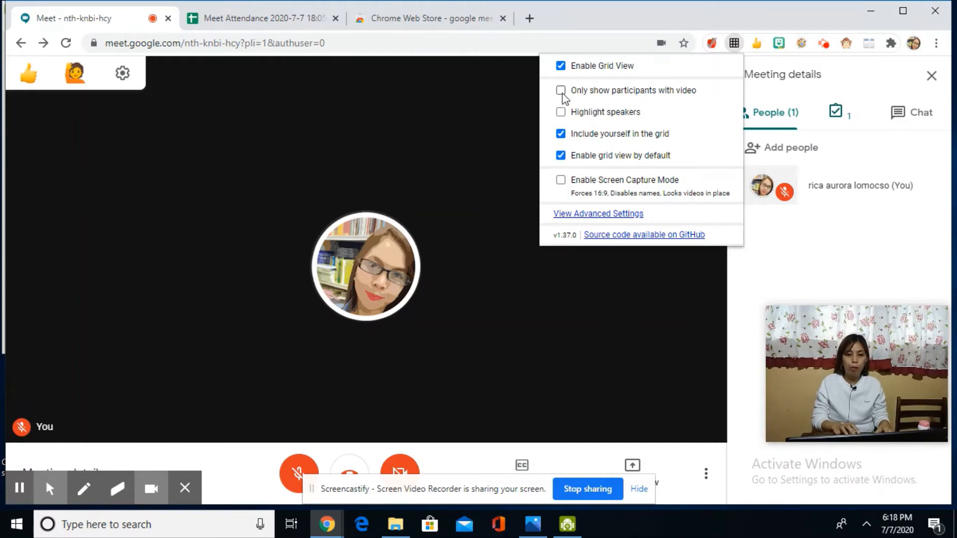
pyautogui.click(560, 90)
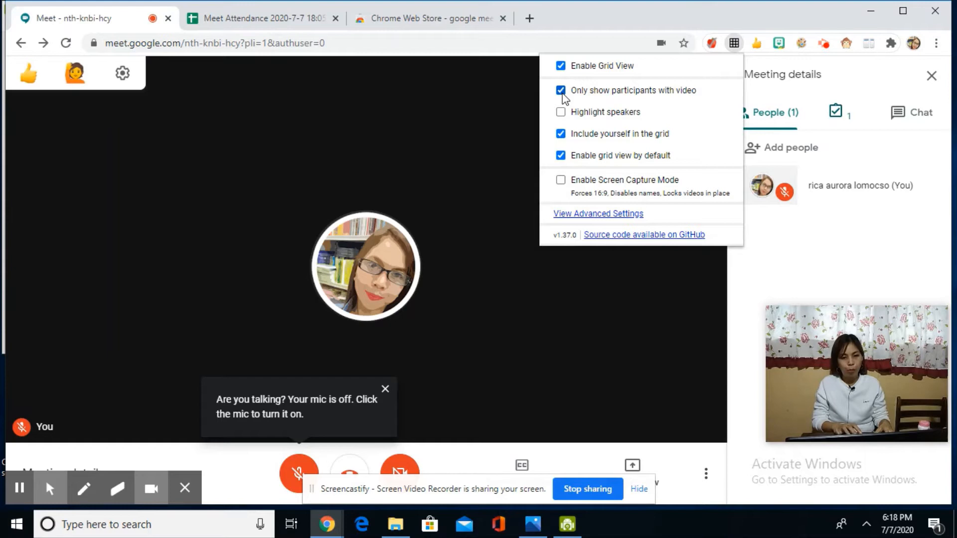
pyautogui.click(560, 90)
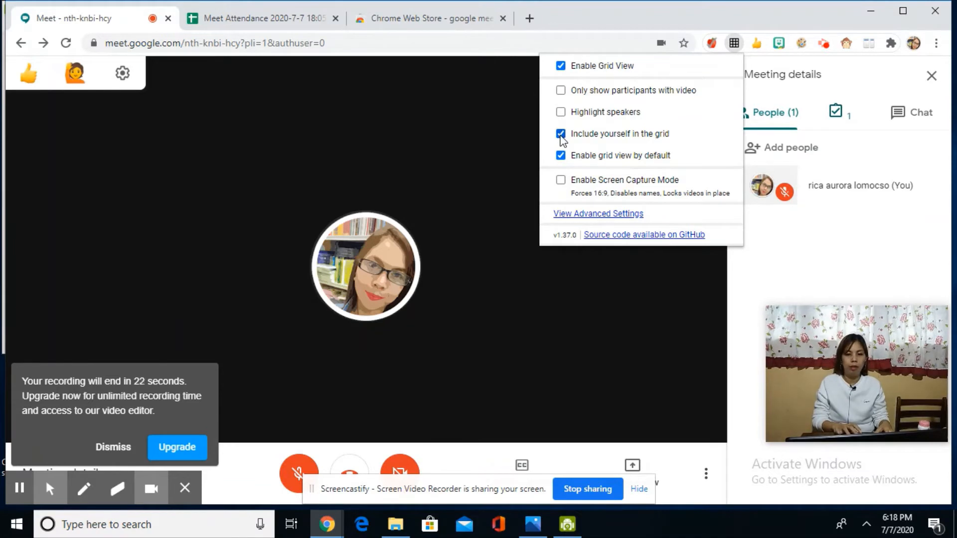
pyautogui.moveTo(561, 162)
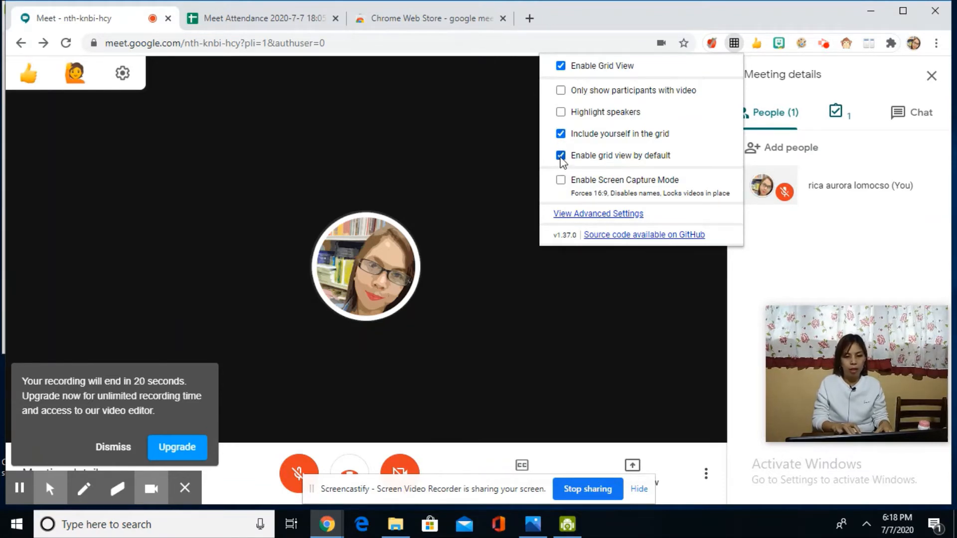
pyautogui.click(560, 180)
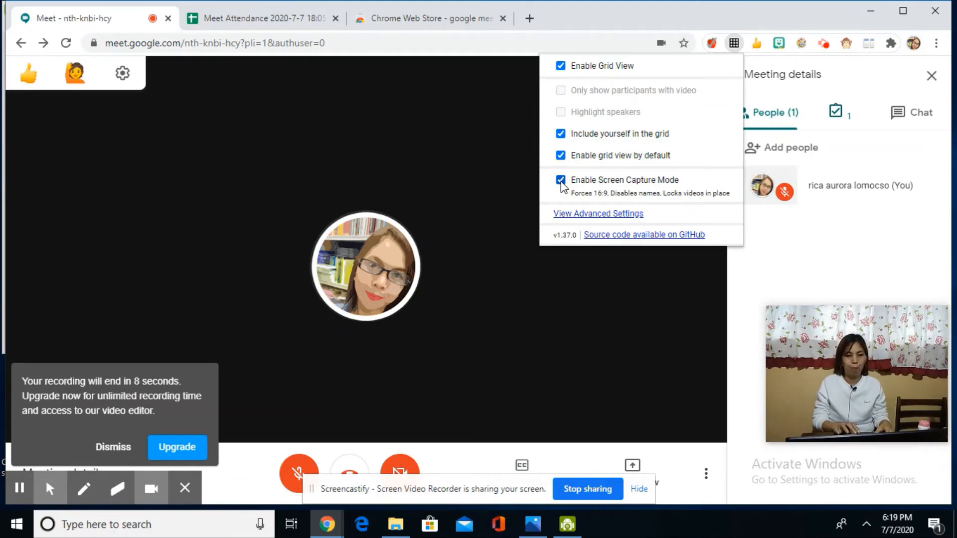
pyautogui.click(560, 181)
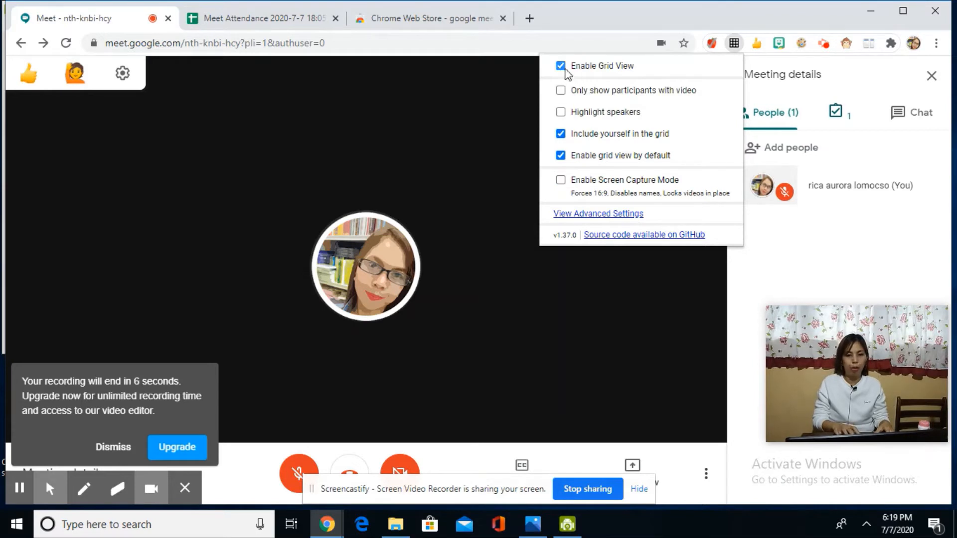
pyautogui.click(560, 66)
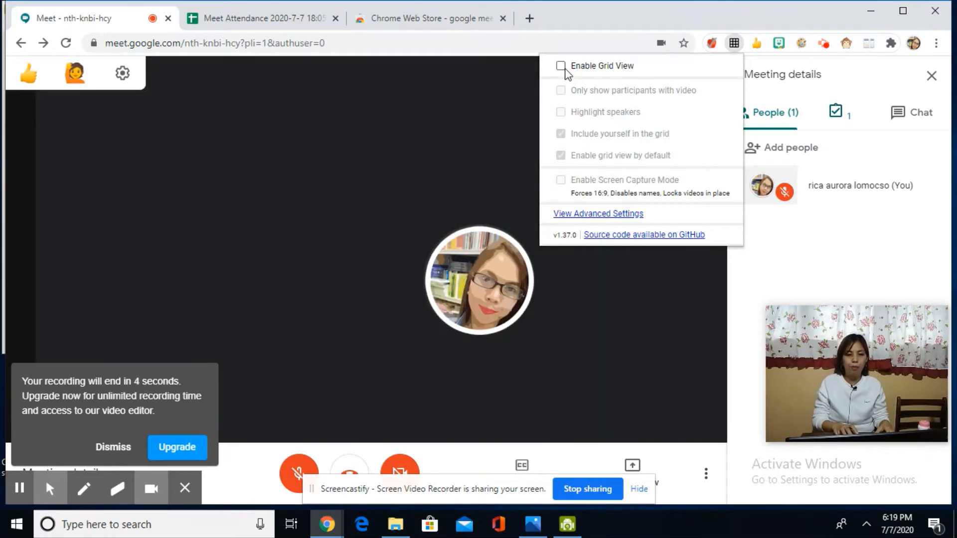
pyautogui.click(560, 66)
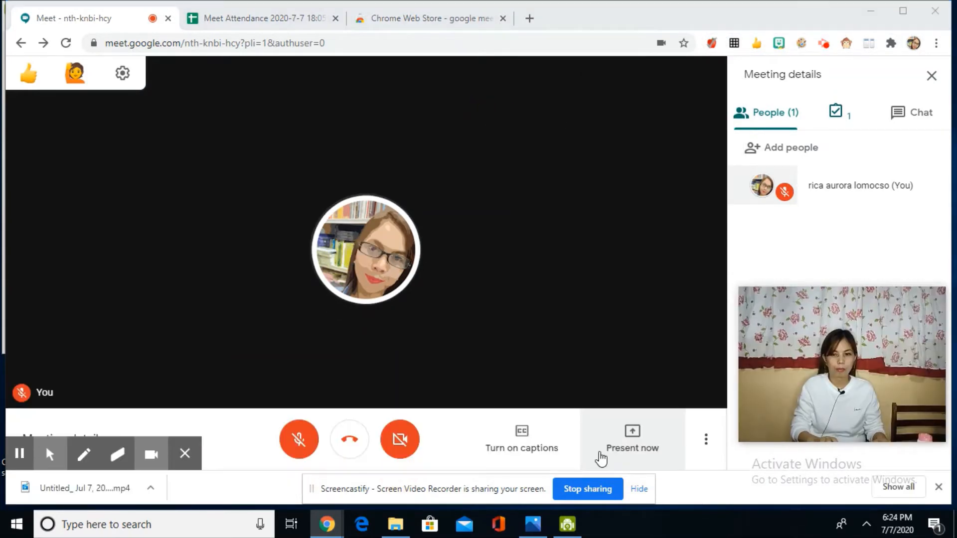
pyautogui.moveTo(681, 216)
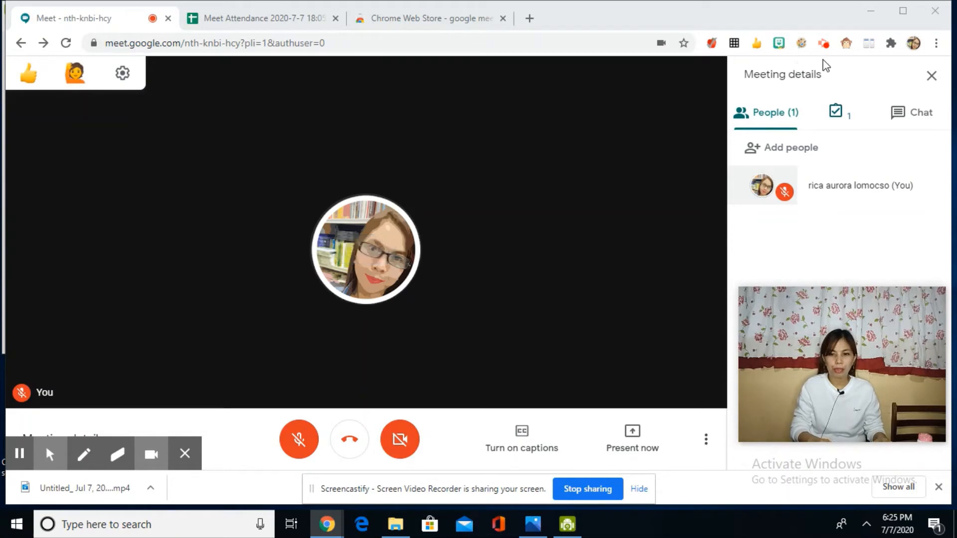
pyautogui.moveTo(772, 55)
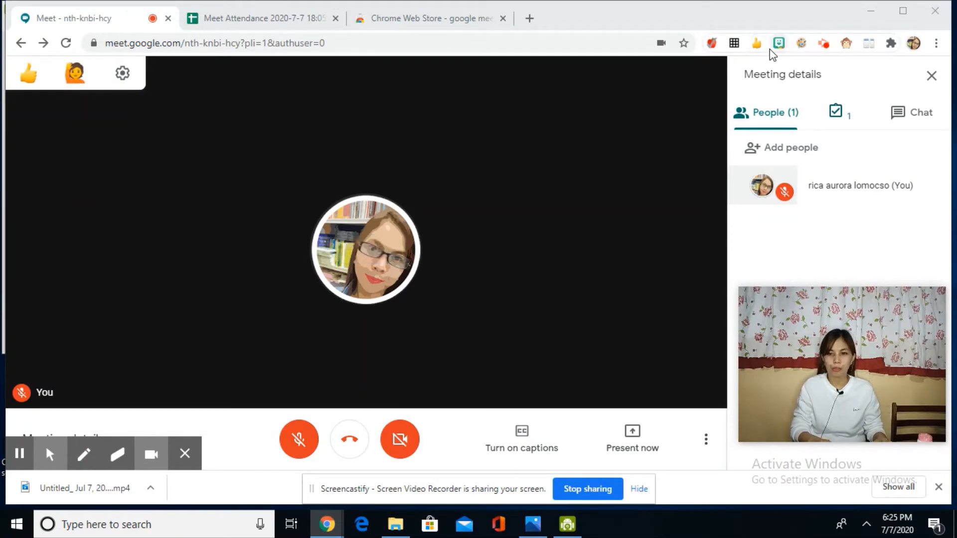
pyautogui.moveTo(847, 43)
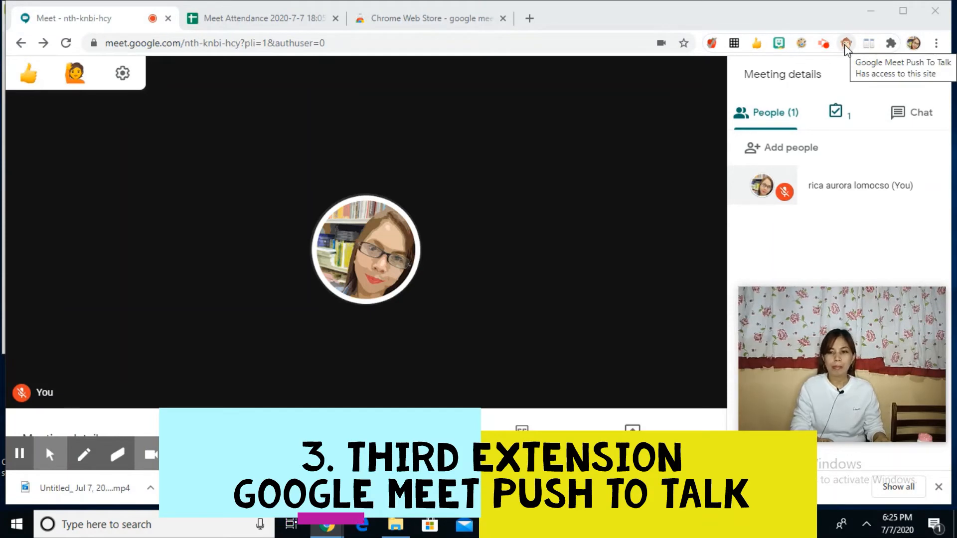
pyautogui.moveTo(460, 275)
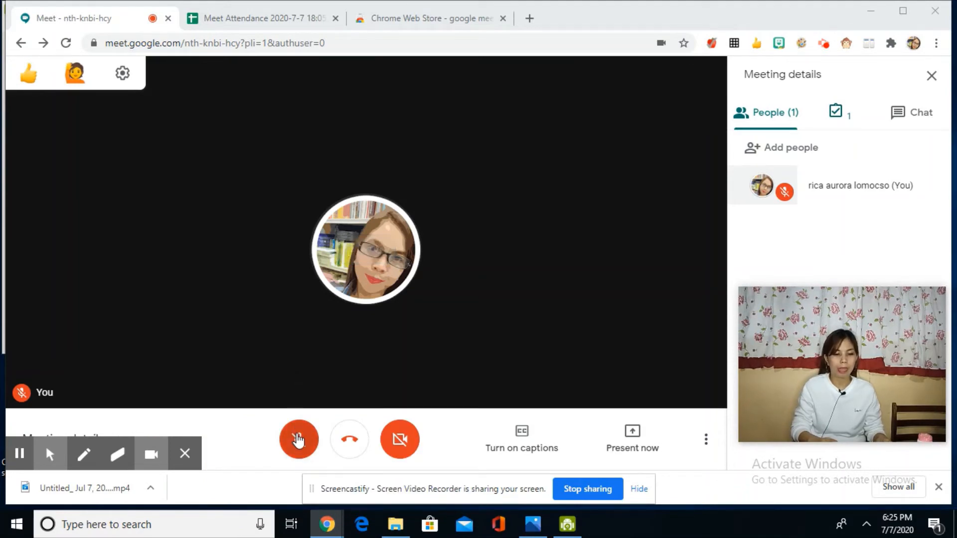
pyautogui.click(298, 438)
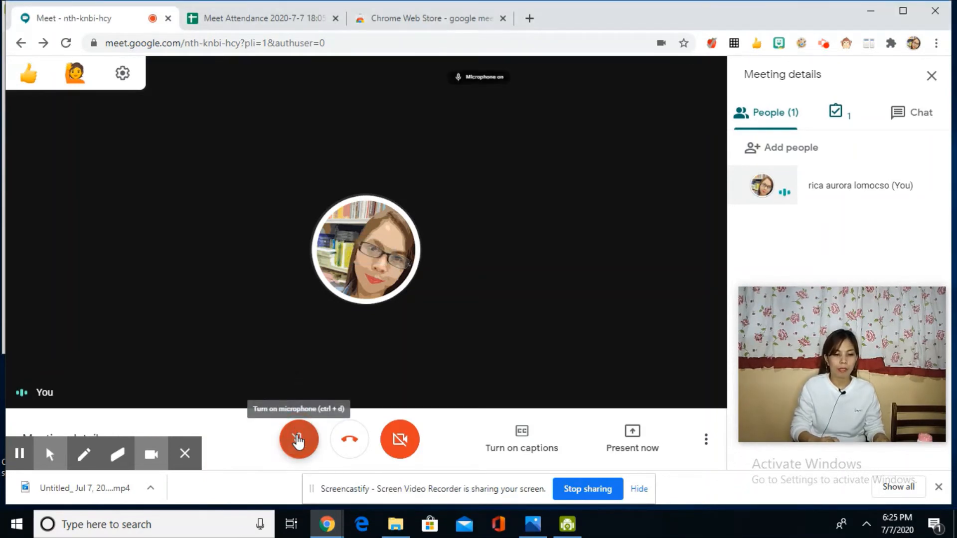
pyautogui.click(298, 439)
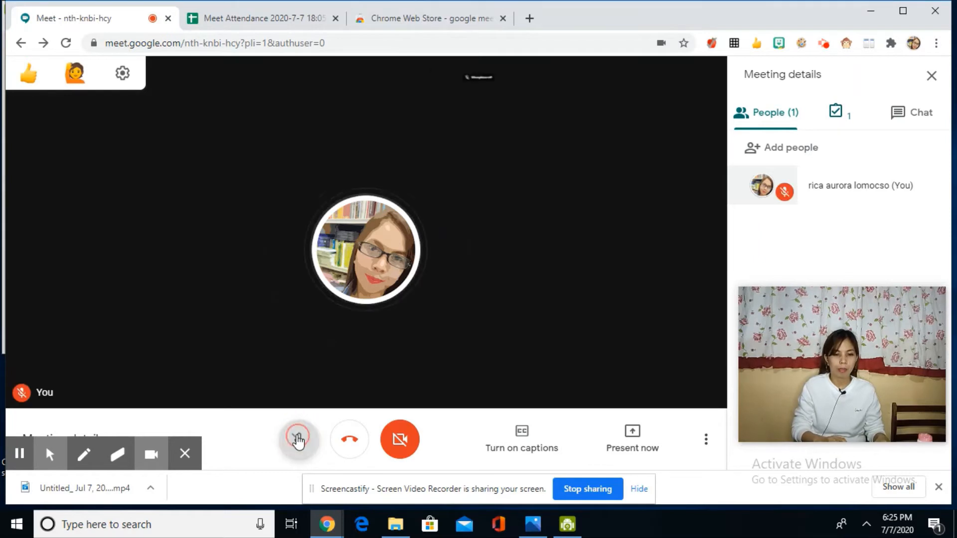
pyautogui.click(298, 438)
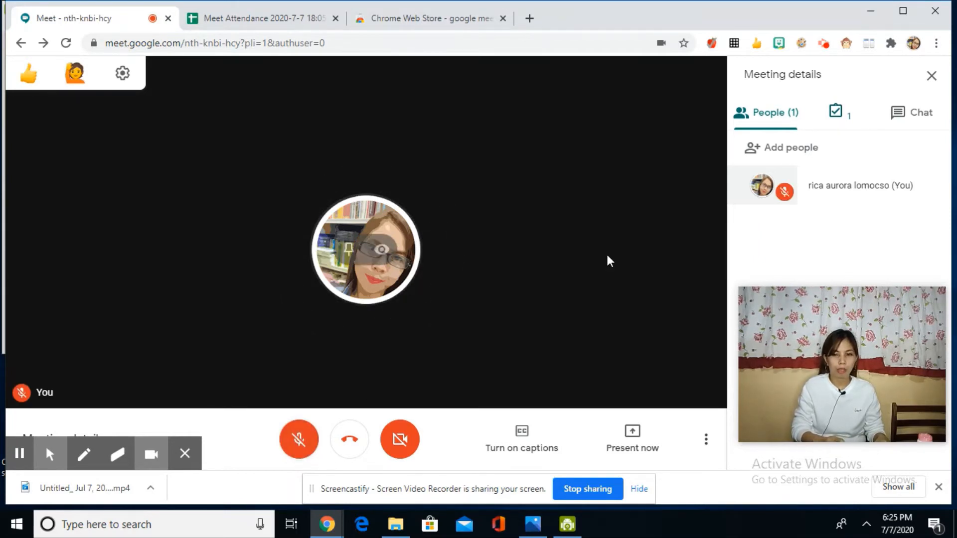
pyautogui.moveTo(847, 43)
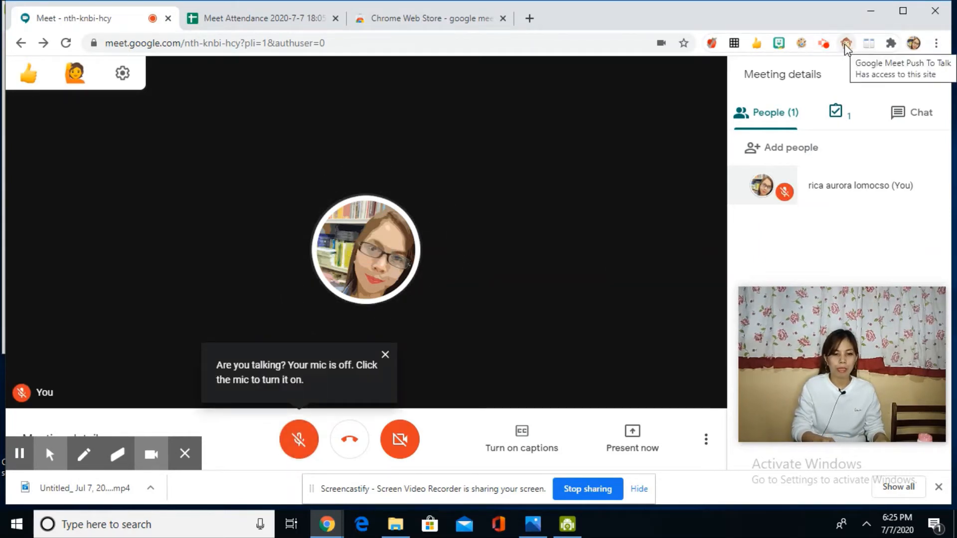
pyautogui.moveTo(603, 178)
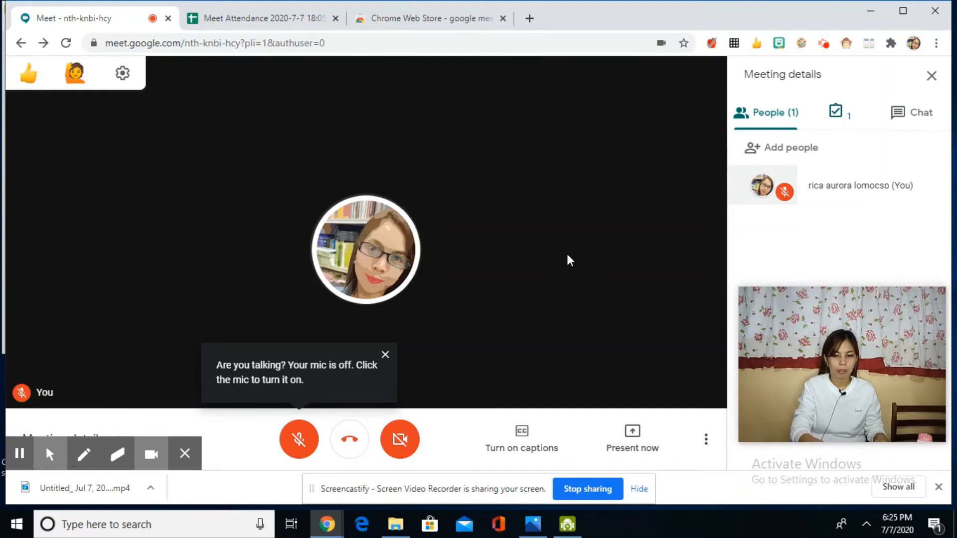
pyautogui.click(298, 439)
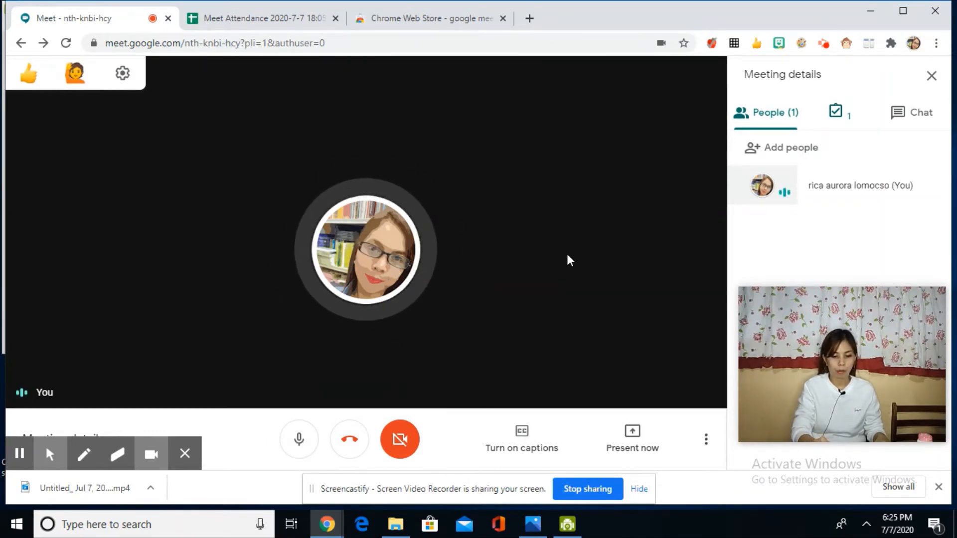
pyautogui.click(298, 439)
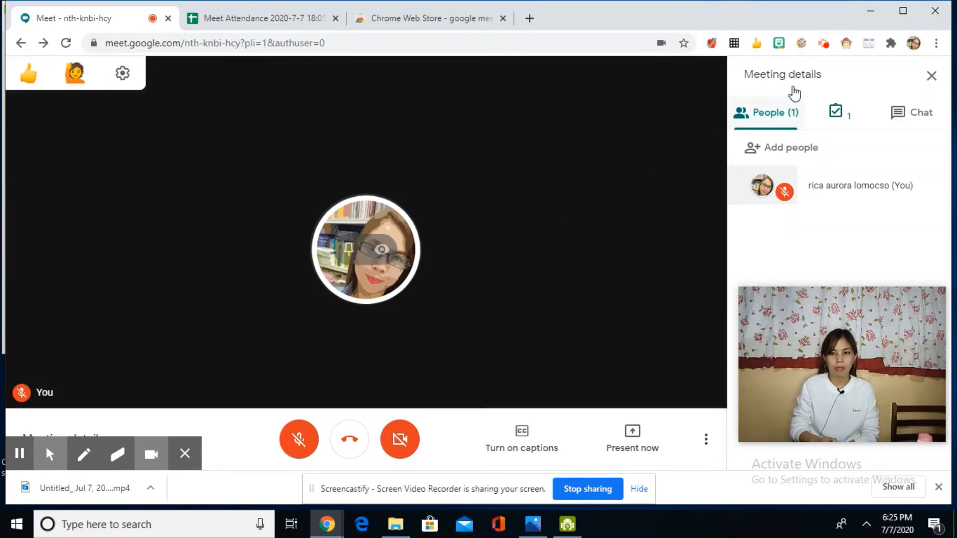
pyautogui.moveTo(848, 43)
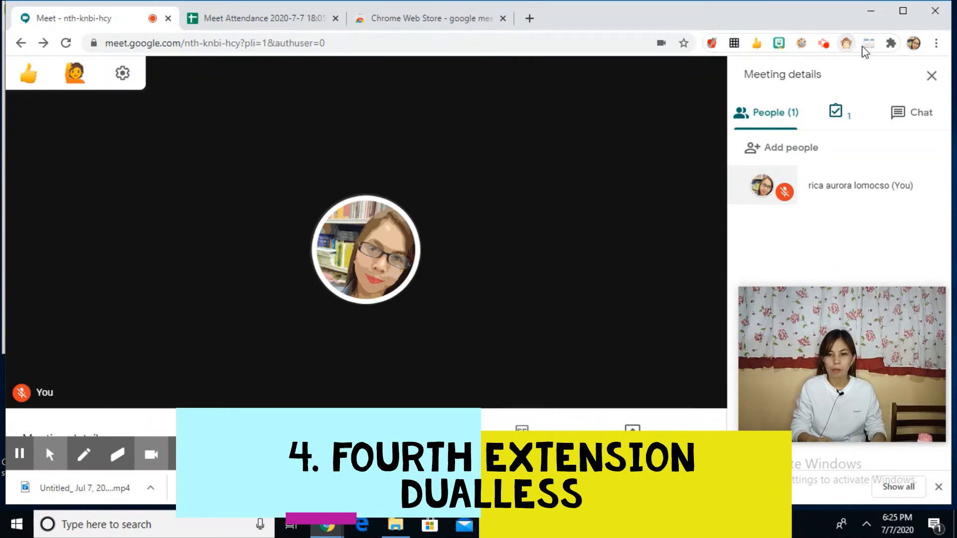
pyautogui.moveTo(869, 43)
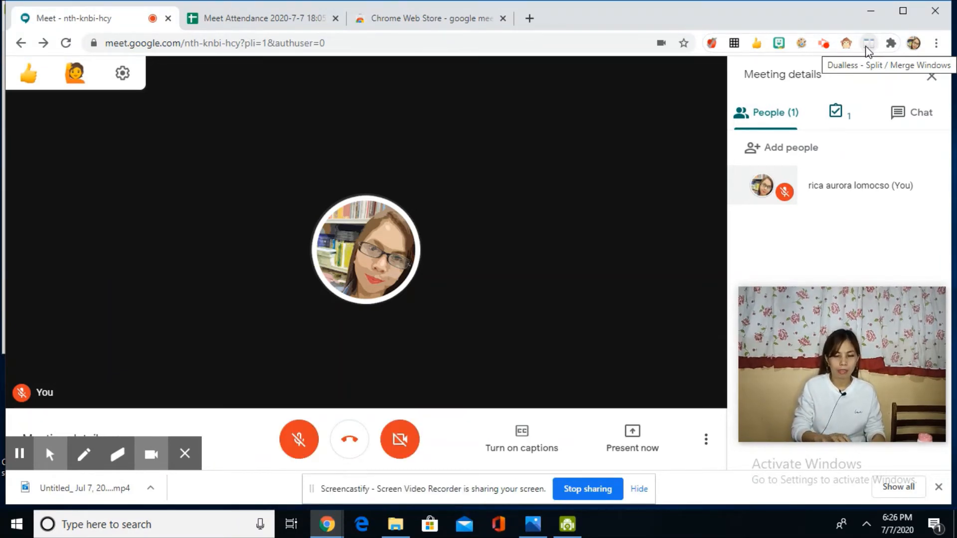
pyautogui.moveTo(870, 51)
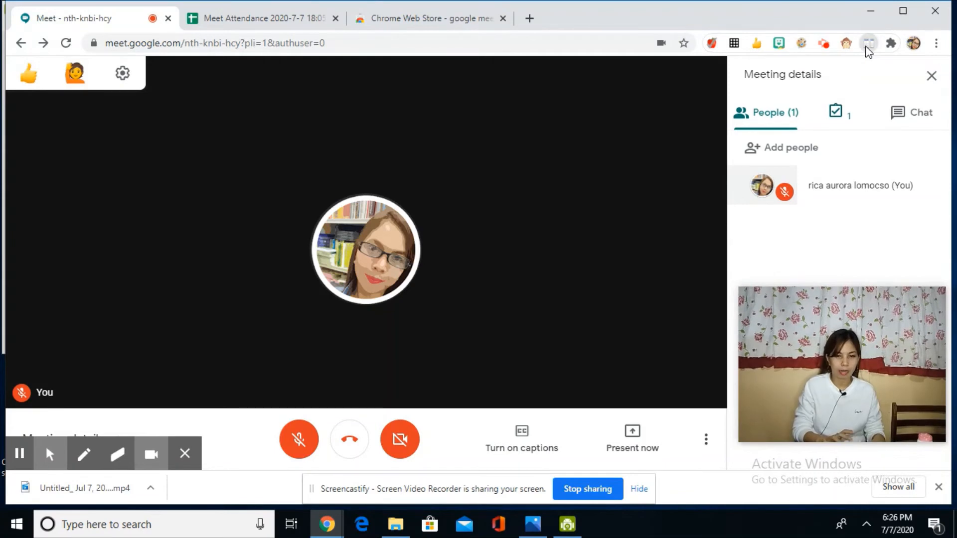
# - Show the Dualless window split-ratio choices from its toolbar icon
pyautogui.click(868, 43)
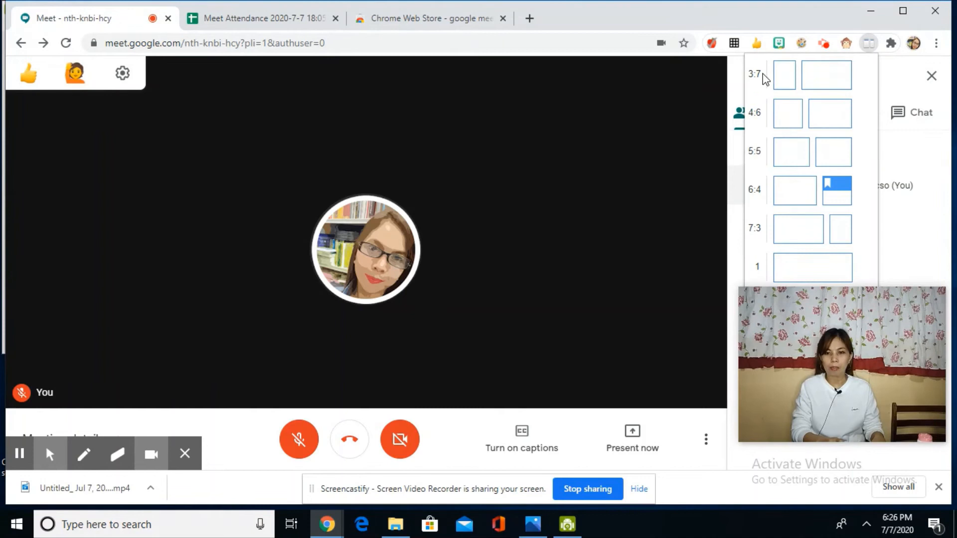
pyautogui.moveTo(768, 157)
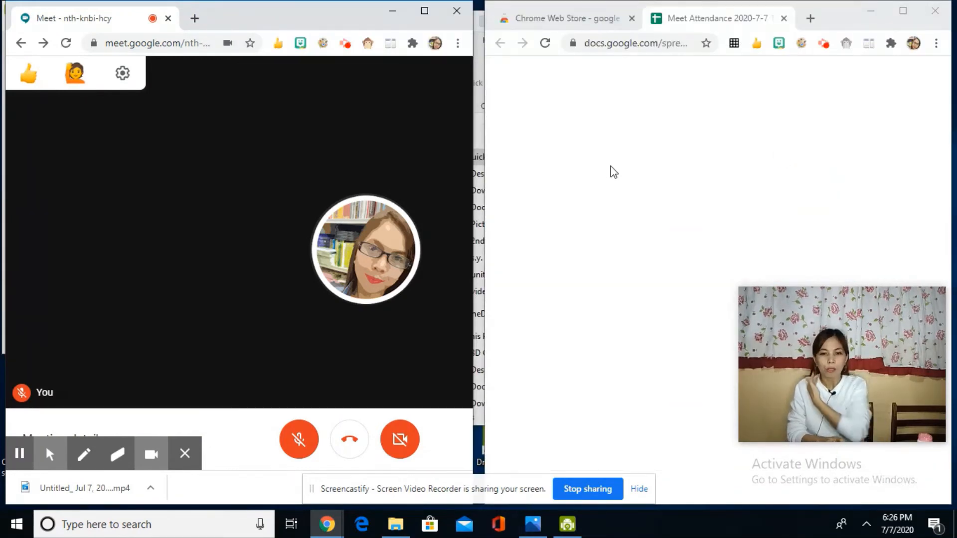
pyautogui.moveTo(670, 130)
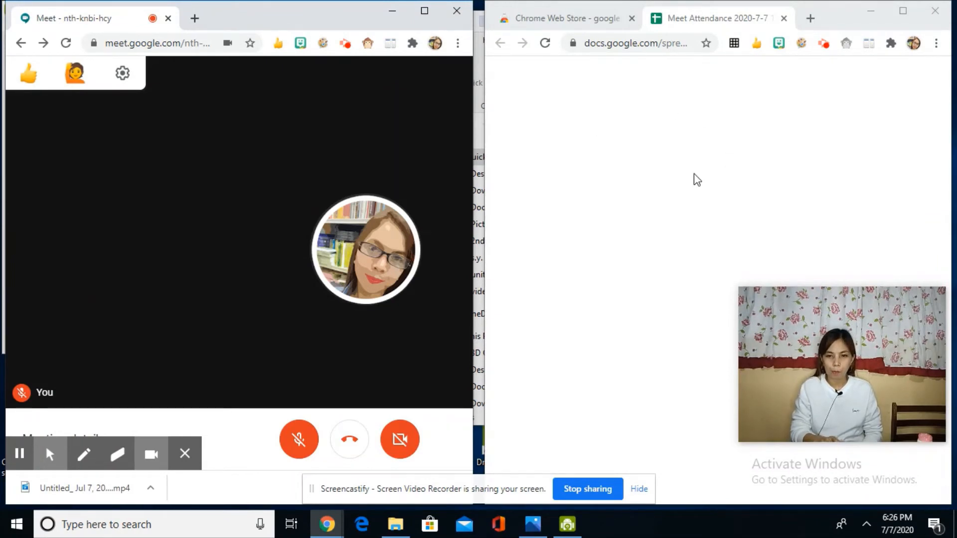
pyautogui.moveTo(383, 132)
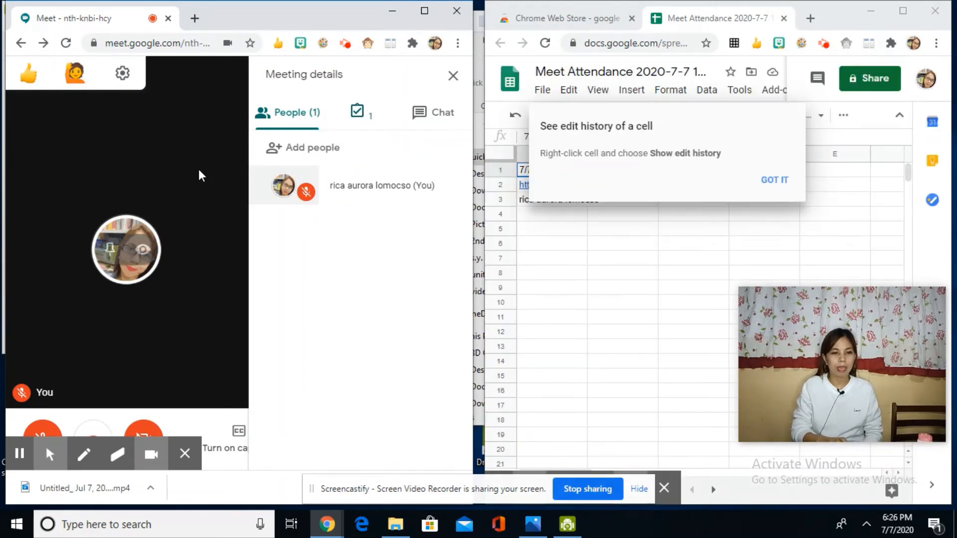
pyautogui.moveTo(176, 183)
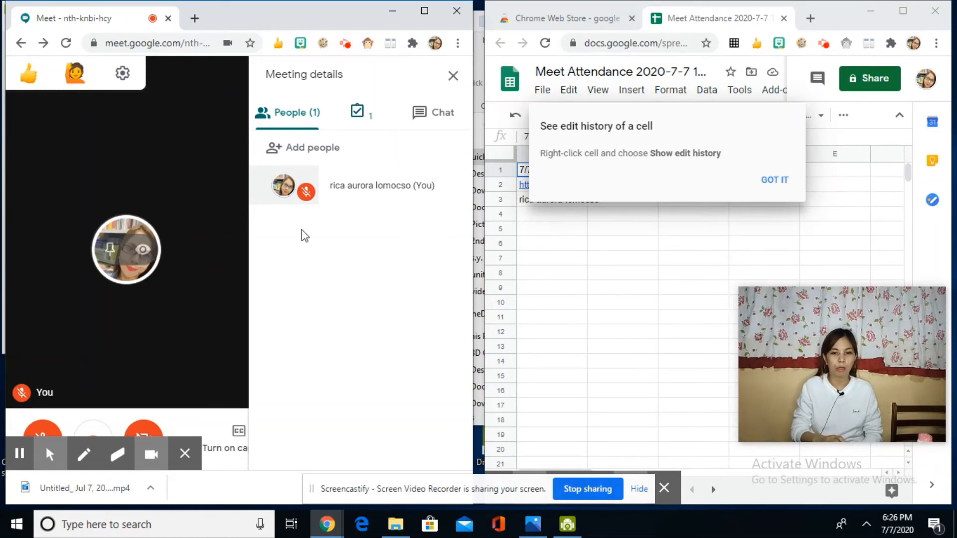
pyautogui.moveTo(636, 267)
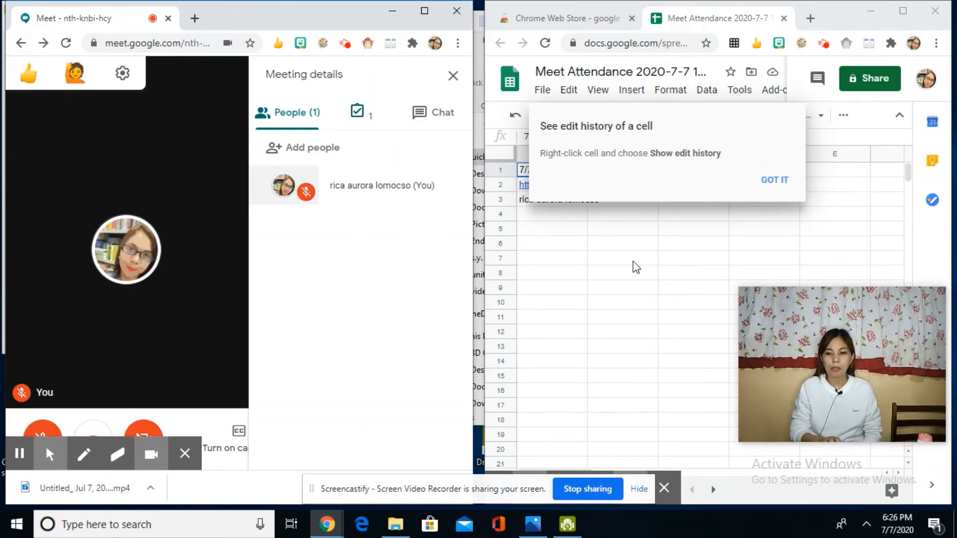
# - Select cells in the Meet Attendance sheet, then start a new tab in the right-hand window
pyautogui.click(622, 258)
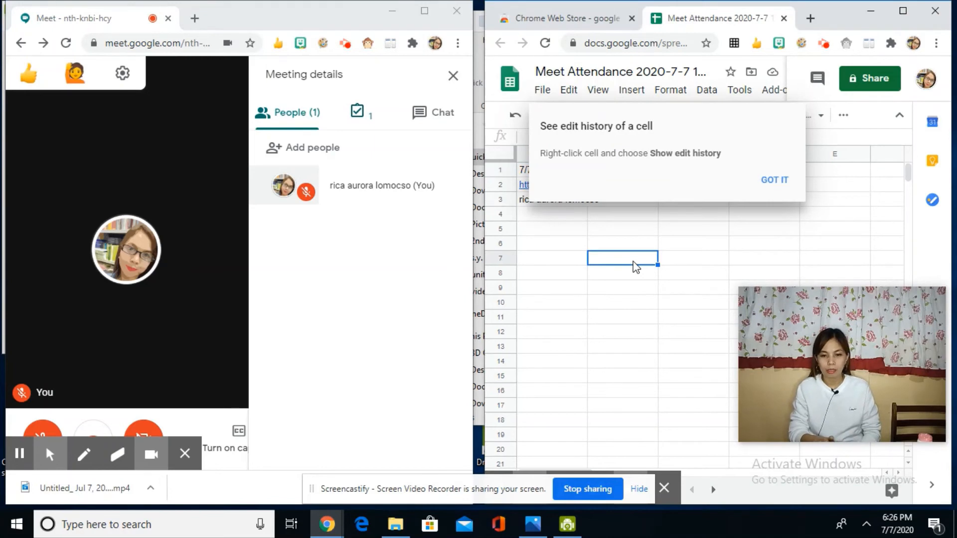
pyautogui.click(693, 228)
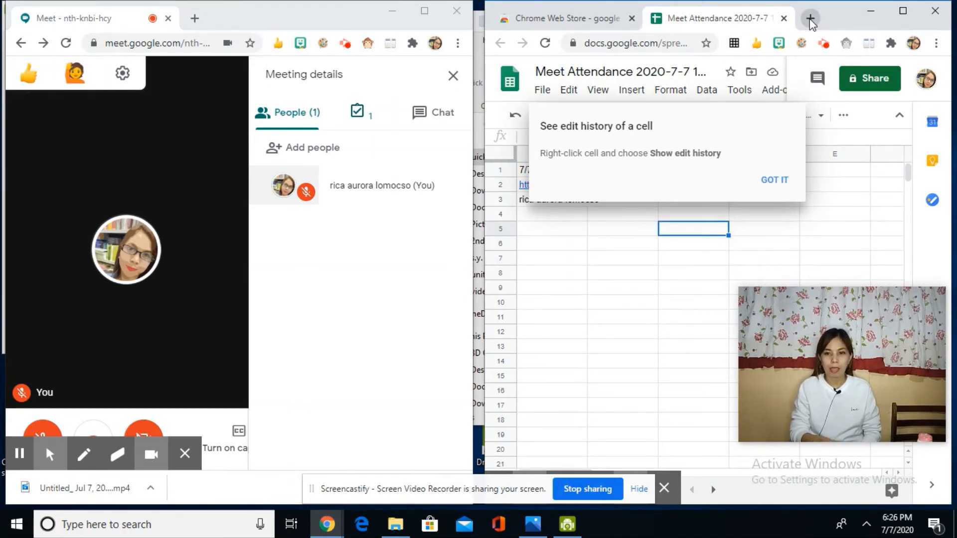
pyautogui.click(809, 18)
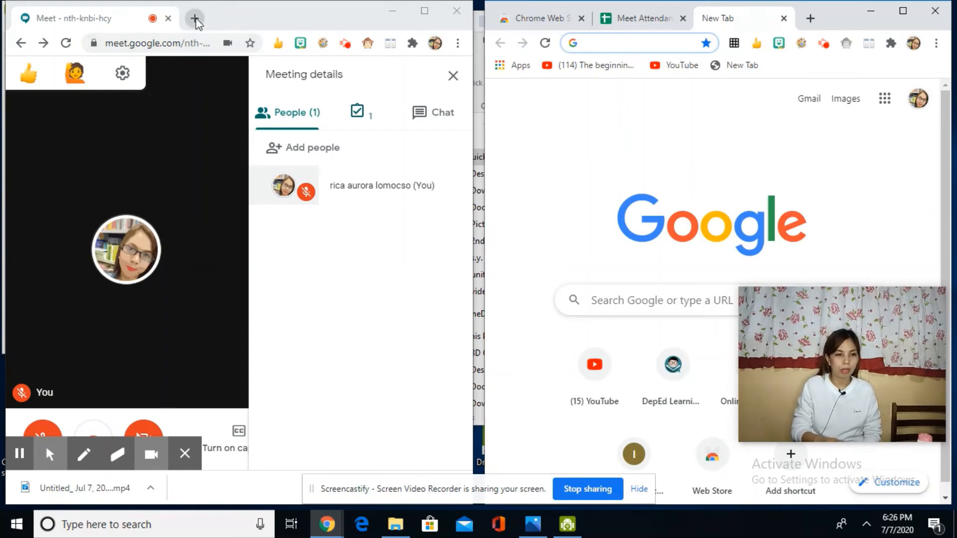
# - Add a new tab in the left window and bring the Meet call back to the front
pyautogui.click(195, 18)
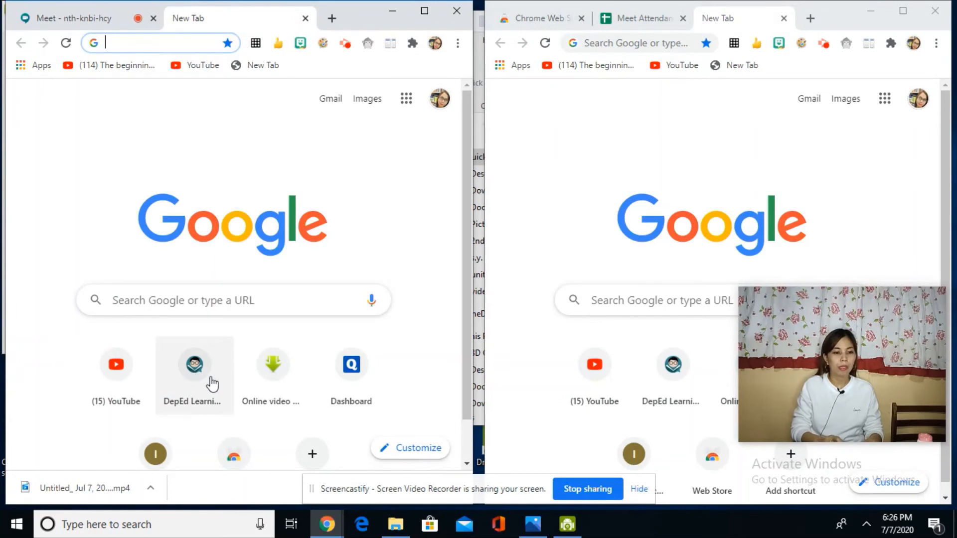
pyautogui.moveTo(116, 365)
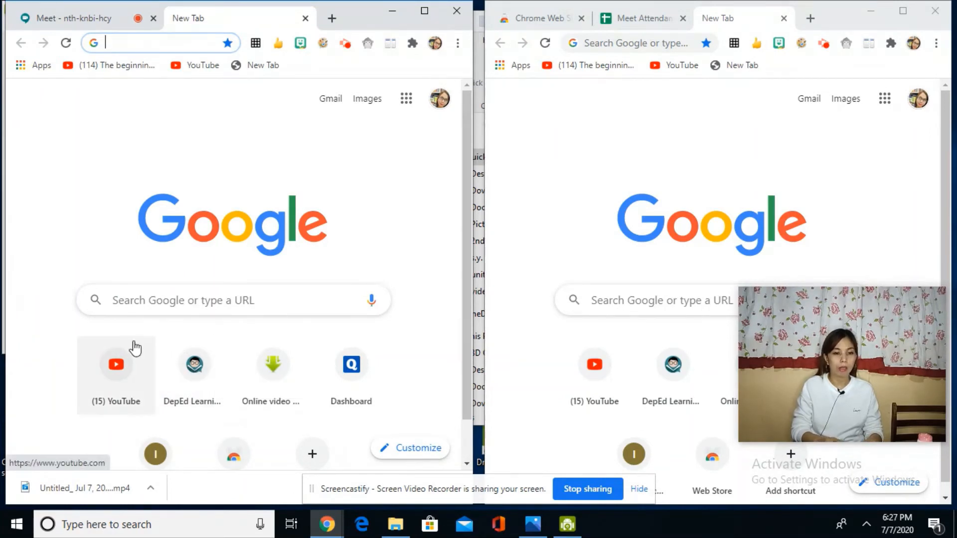
pyautogui.moveTo(707, 178)
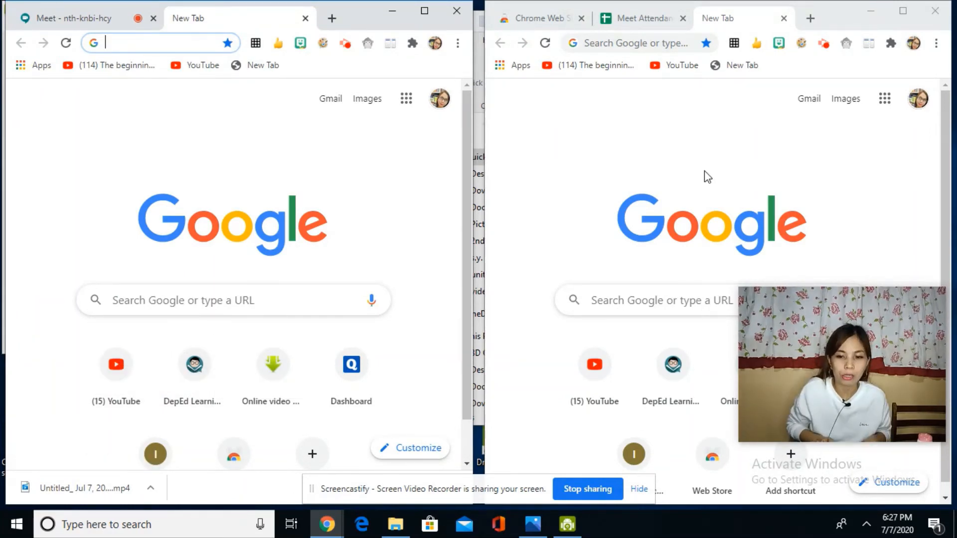
pyautogui.moveTo(566, 150)
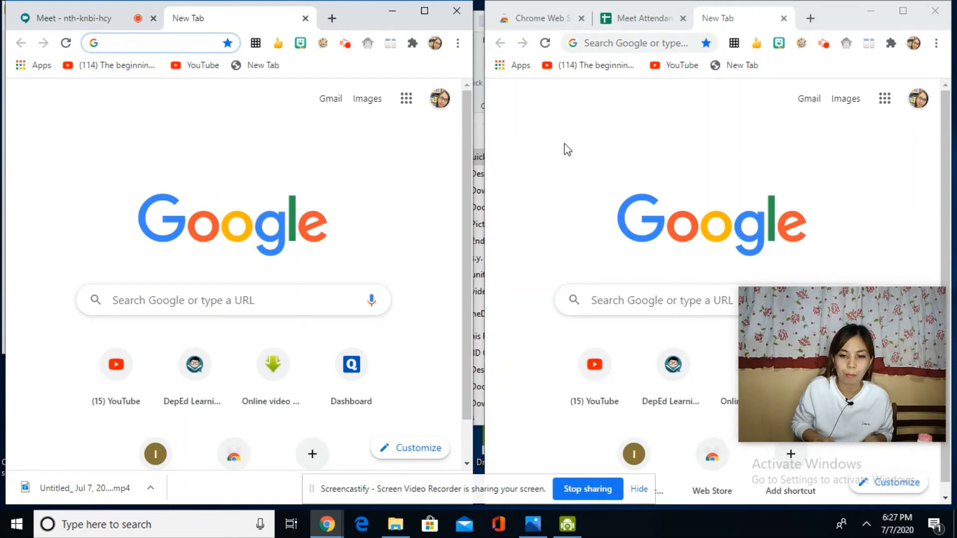
pyautogui.click(70, 18)
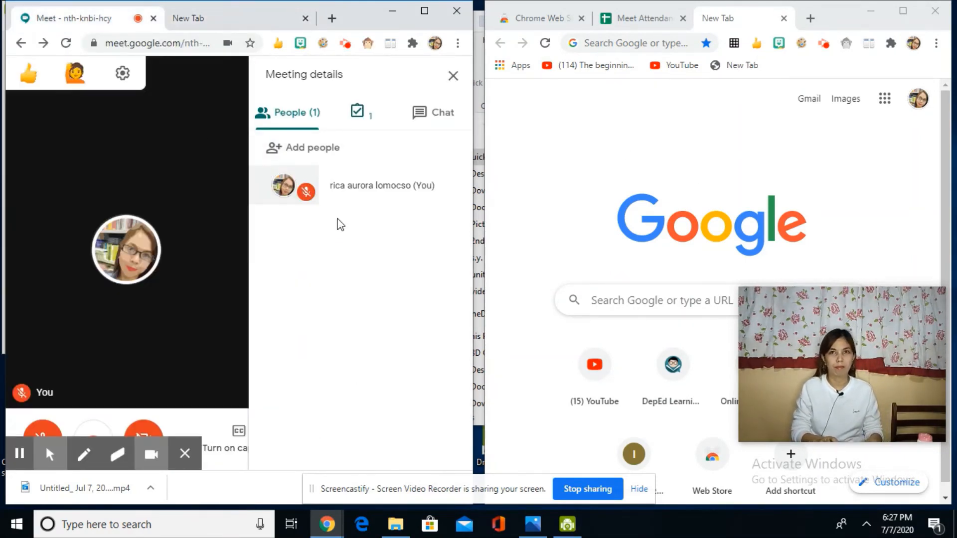
pyautogui.moveTo(416, 284)
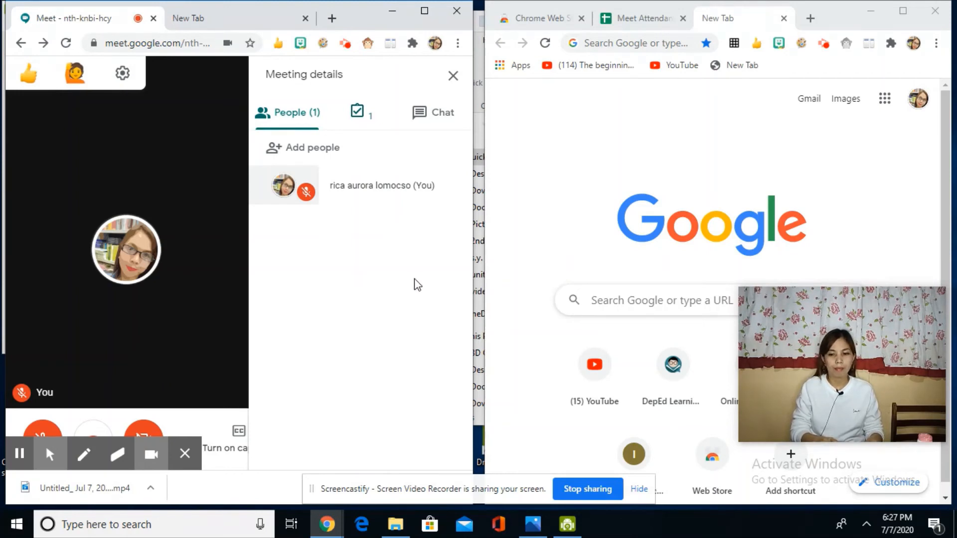
pyautogui.moveTo(551, 187)
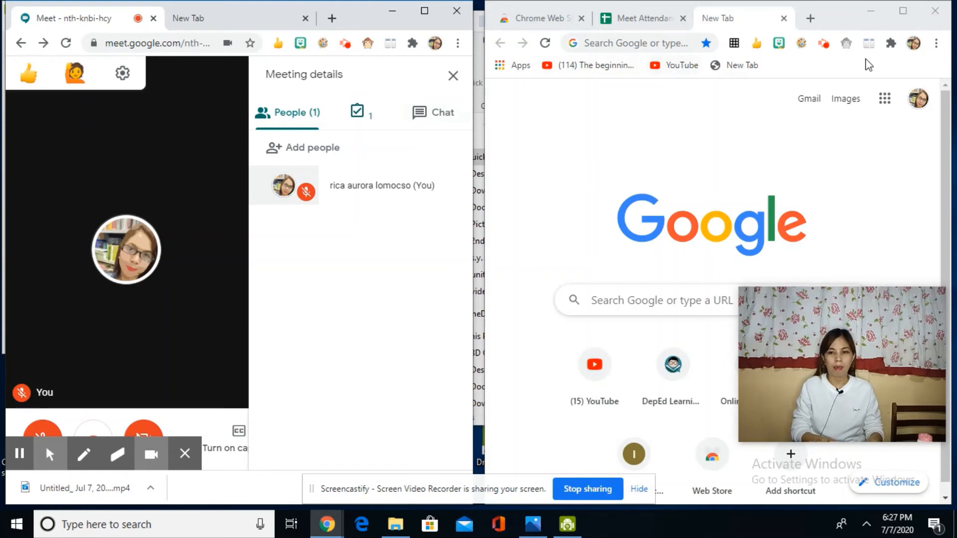
pyautogui.moveTo(779, 43)
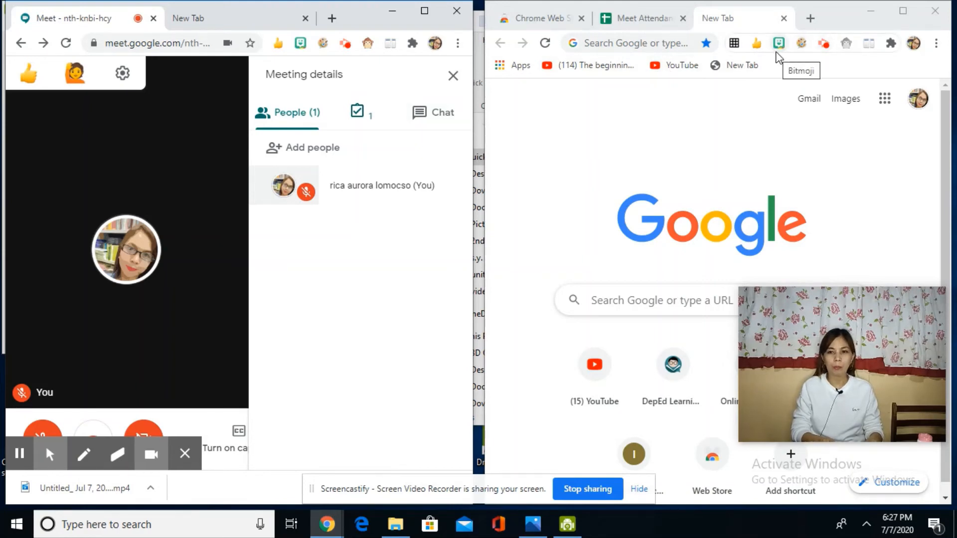
pyautogui.moveTo(756, 43)
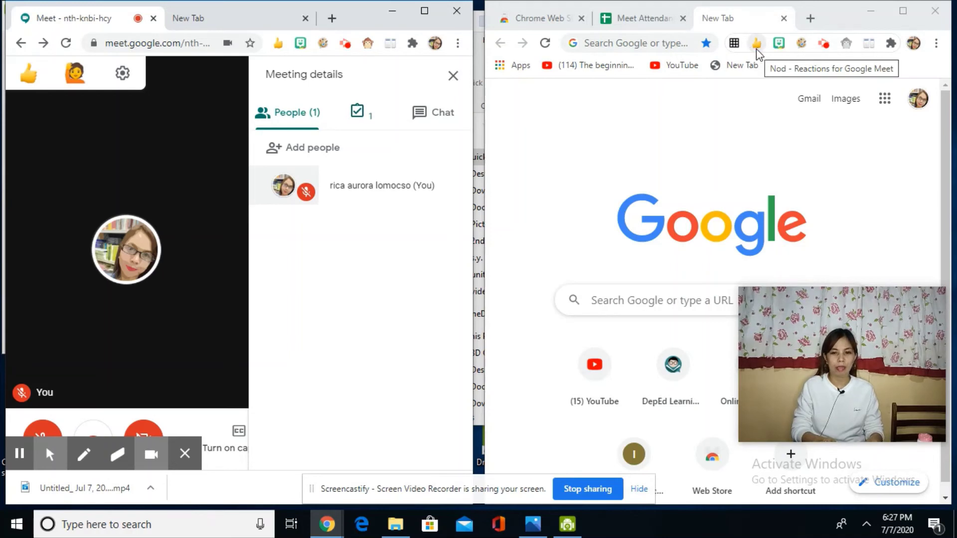
pyautogui.moveTo(870, 42)
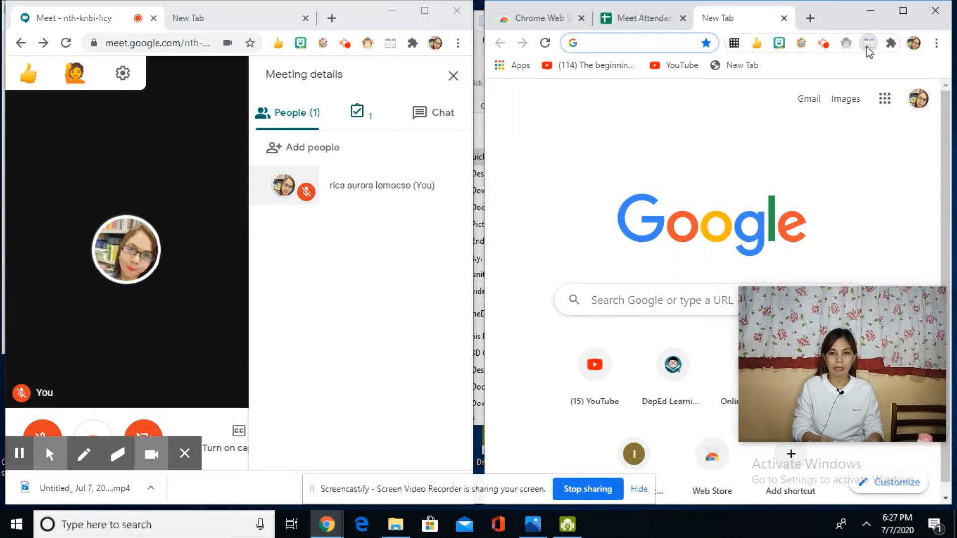
# - Merge the split windows into one via Dualless and show the Meet call full-width
pyautogui.click(868, 43)
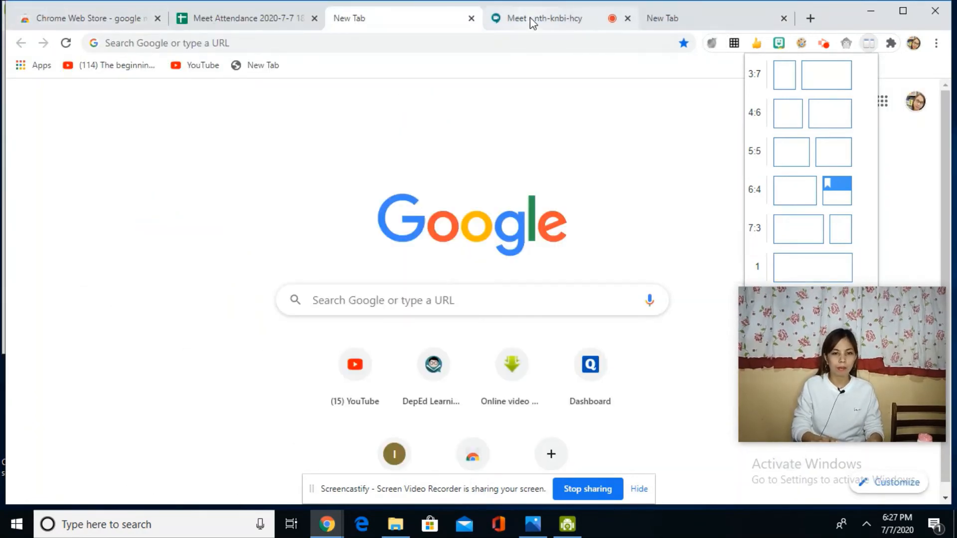
pyautogui.click(540, 18)
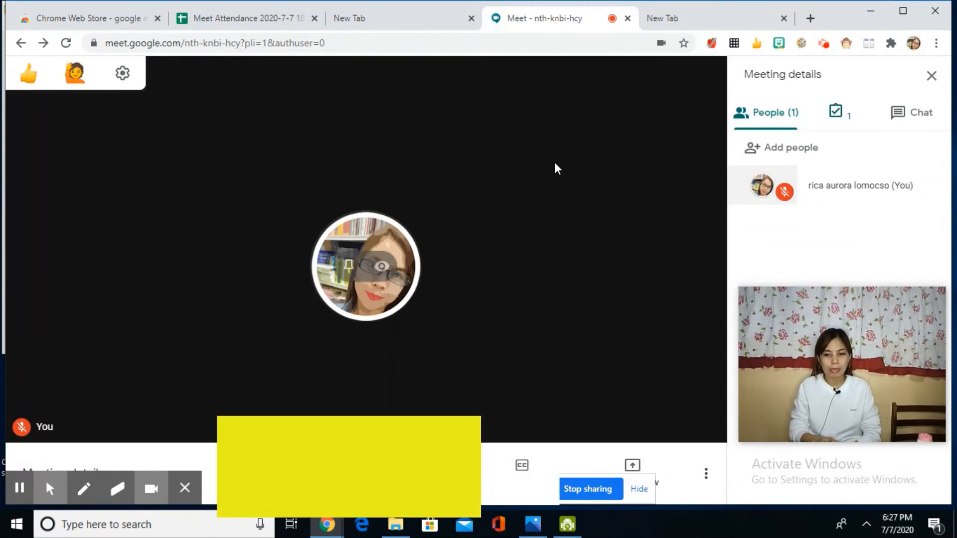
pyautogui.moveTo(756, 43)
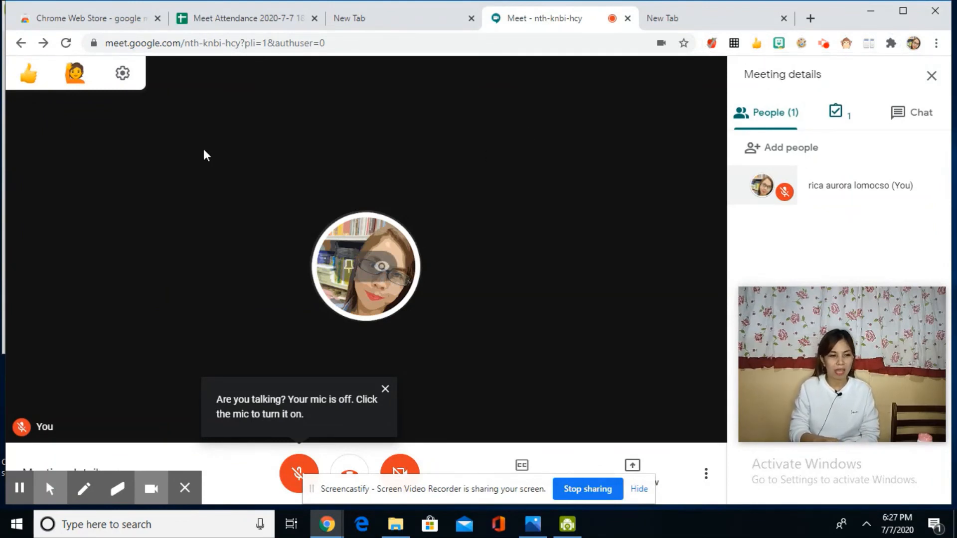
# - Send thumbs-up reactions from the Nod panel and leave the emoji palette showing
pyautogui.click(28, 73)
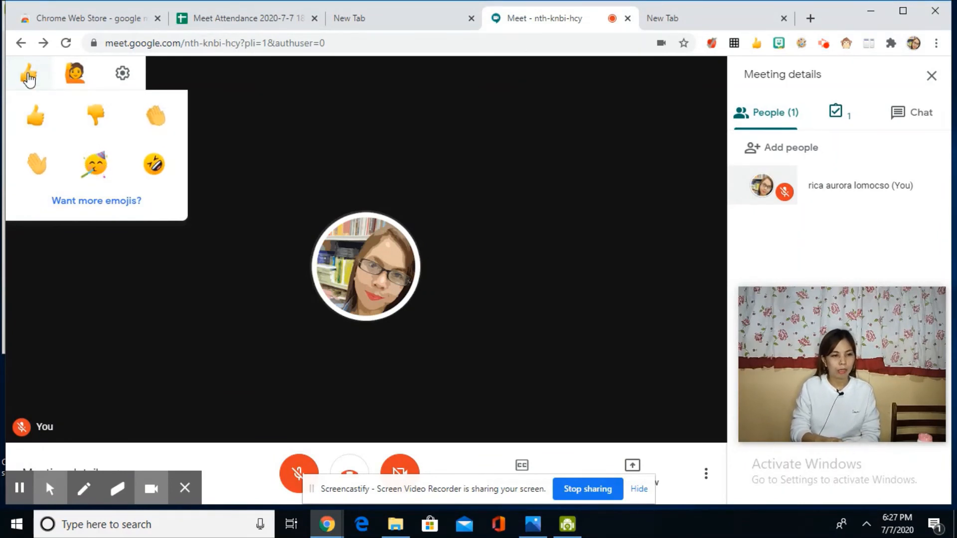
pyautogui.moveTo(155, 116)
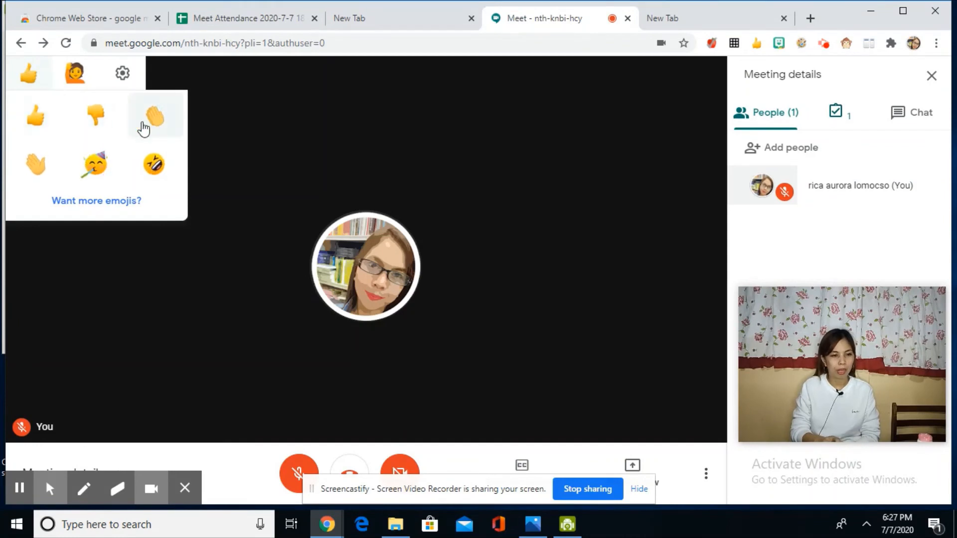
pyautogui.moveTo(154, 164)
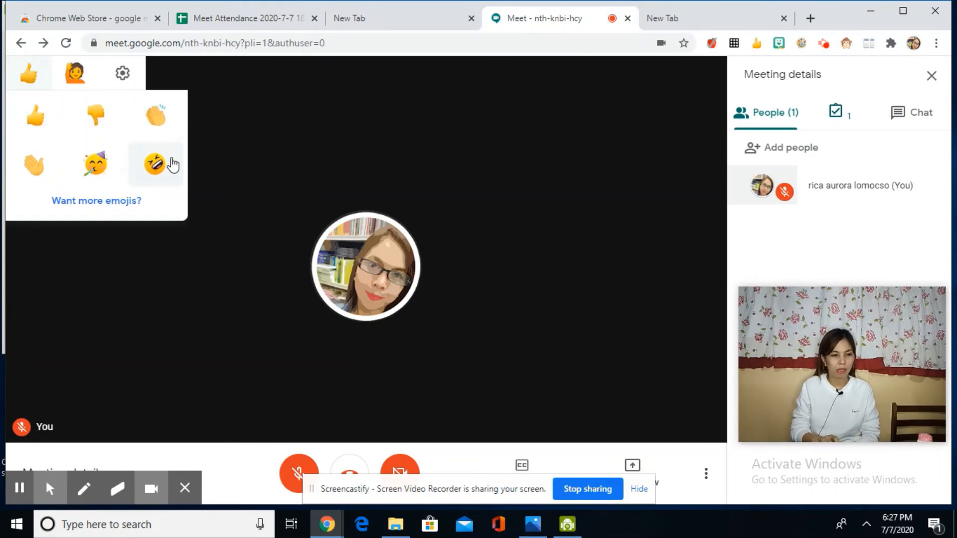
pyautogui.moveTo(35, 116)
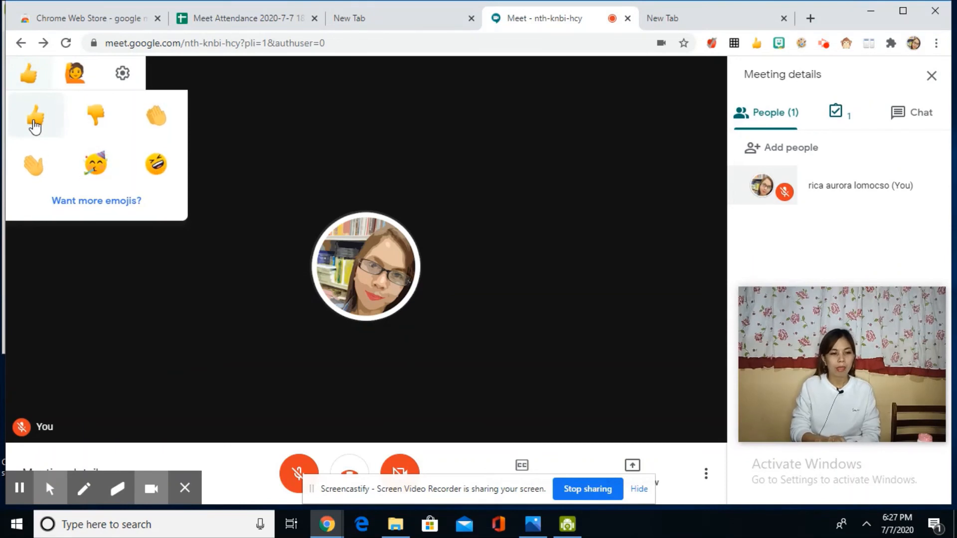
pyautogui.click(36, 116)
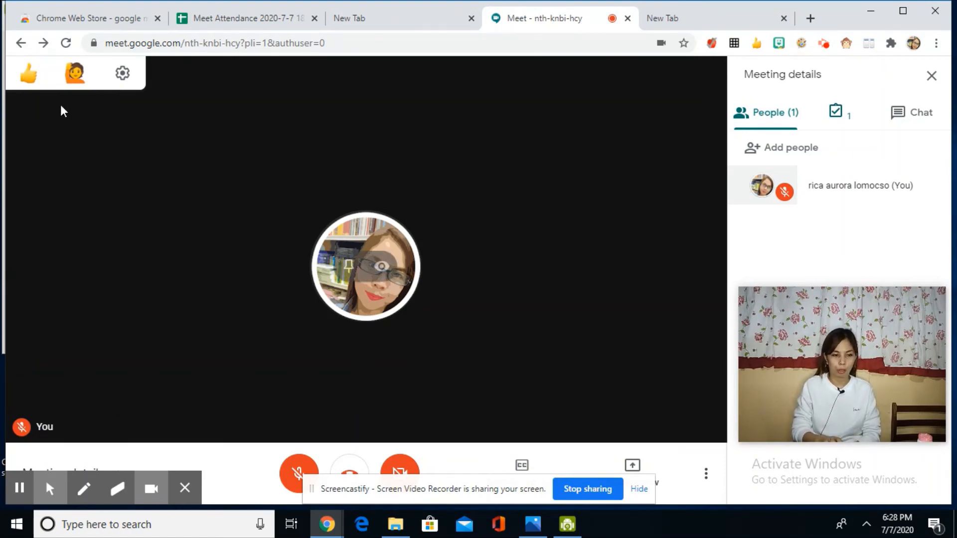
pyautogui.click(27, 73)
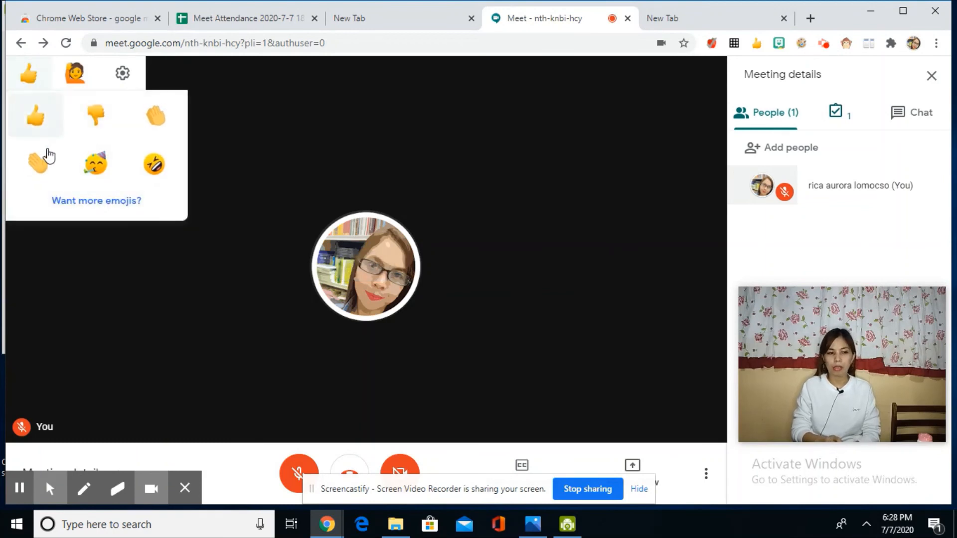
pyautogui.moveTo(38, 126)
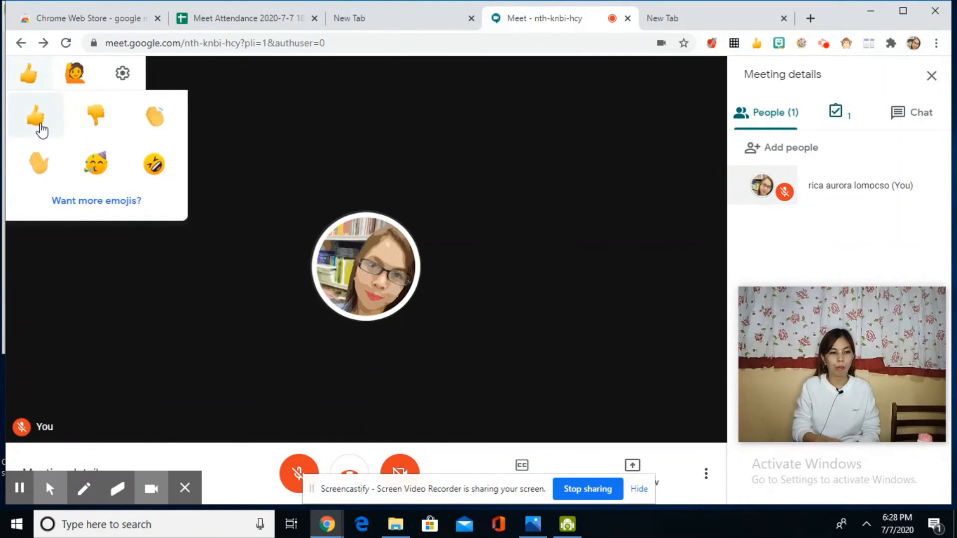
pyautogui.click(36, 116)
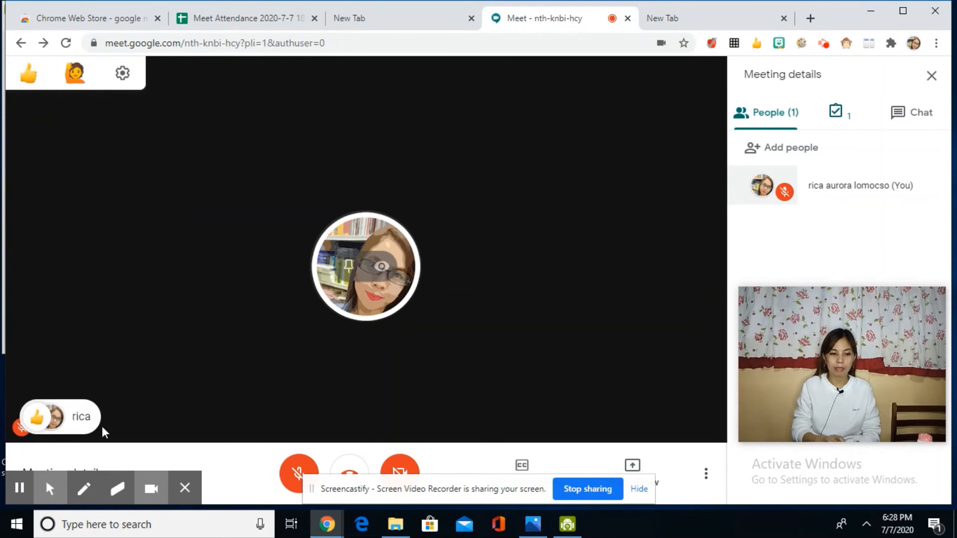
pyautogui.click(28, 73)
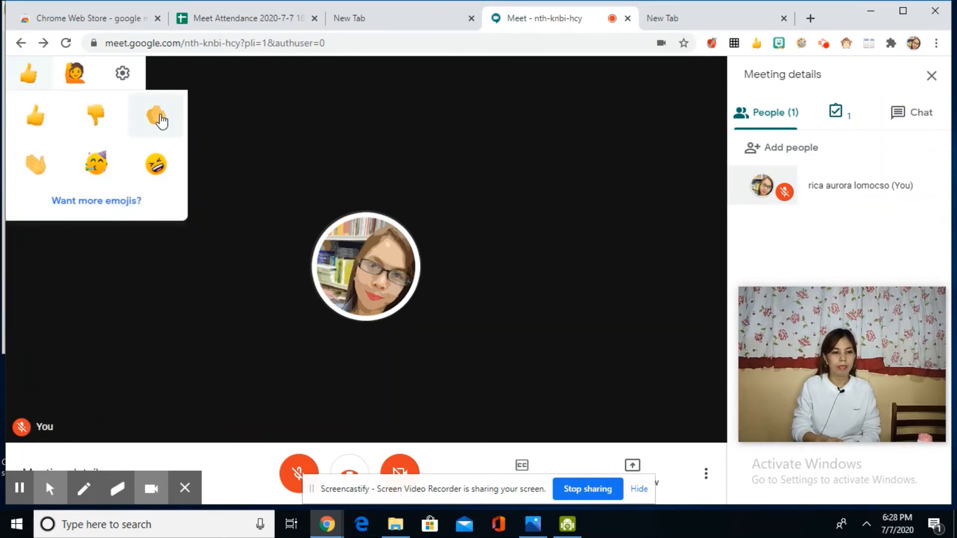
# - Send a clapping reaction, then raise a hand so the call announces rica's raised hand
pyautogui.click(156, 116)
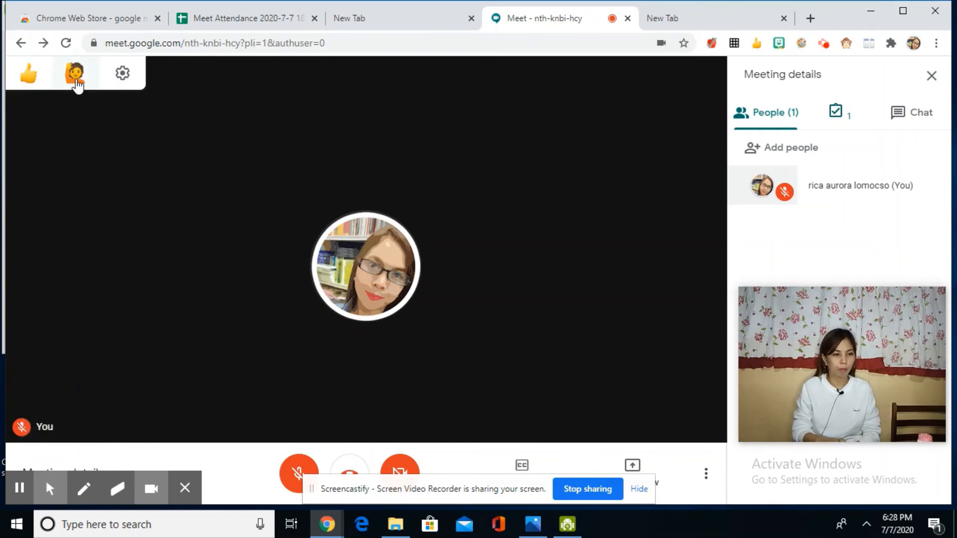
pyautogui.click(76, 72)
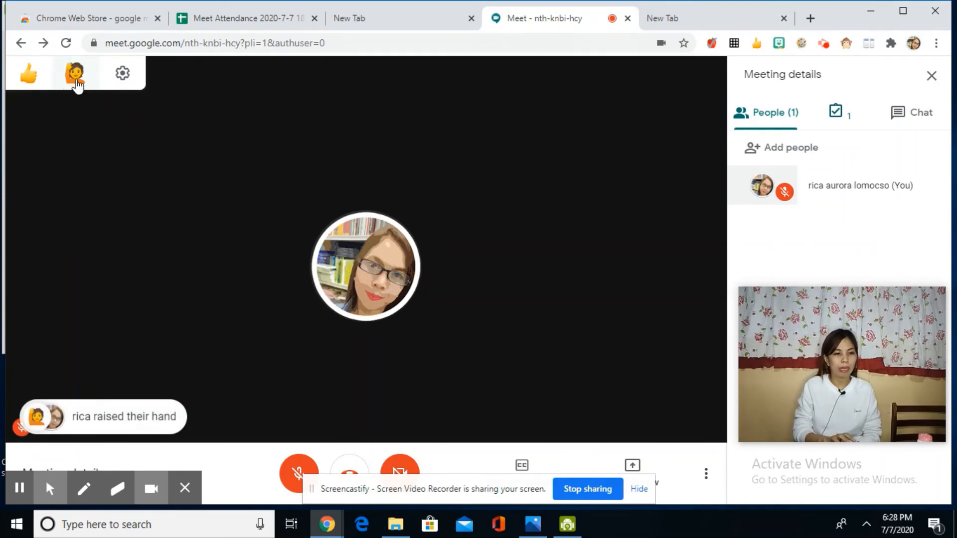
pyautogui.moveTo(154, 247)
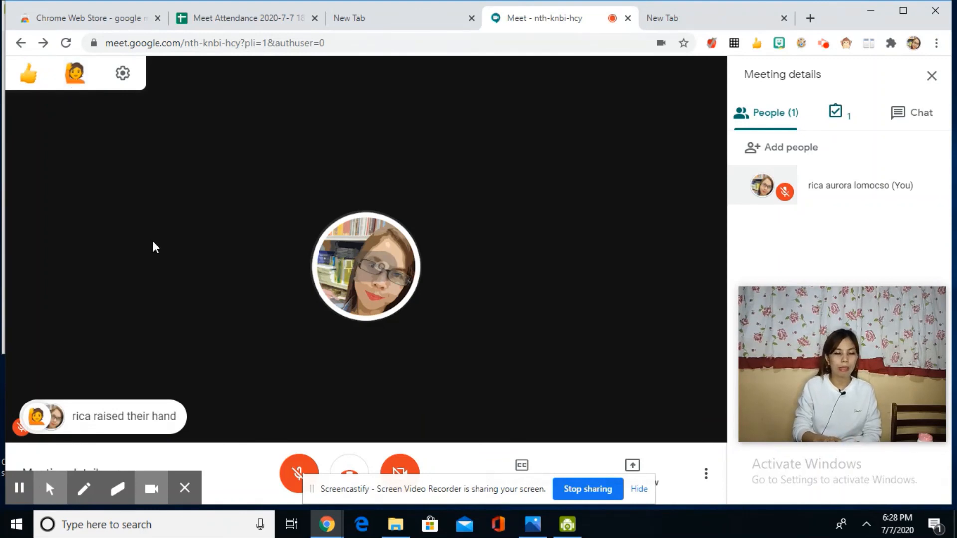
pyautogui.moveTo(221, 272)
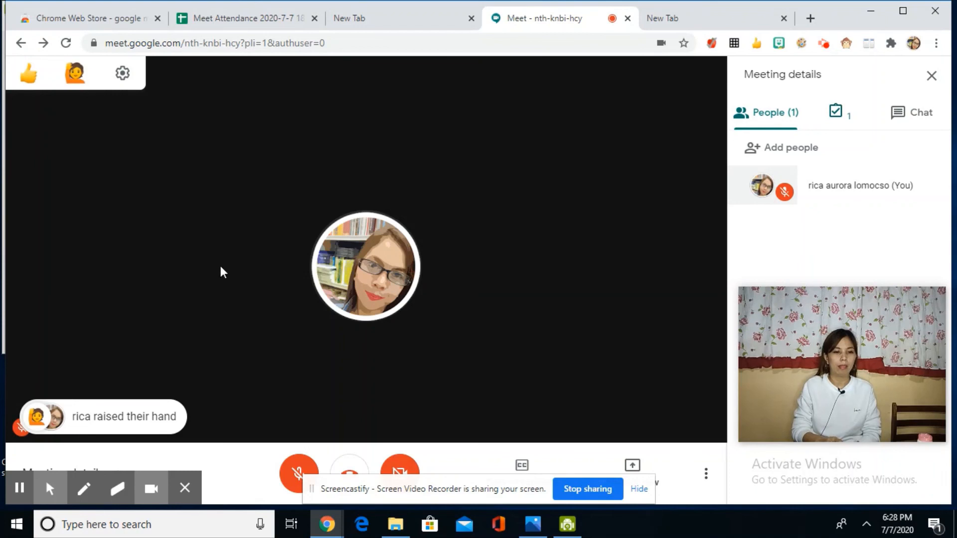
pyautogui.moveTo(298, 474)
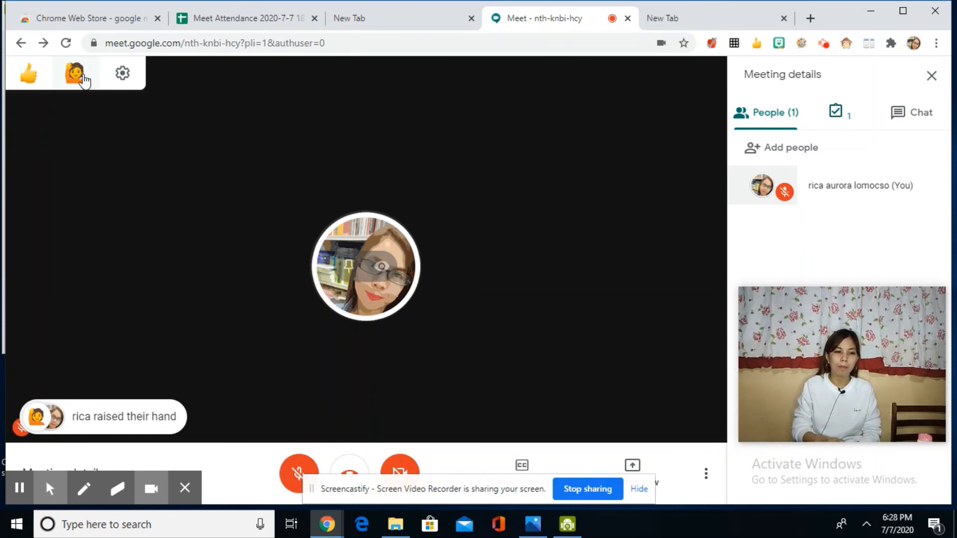
pyautogui.moveTo(126, 274)
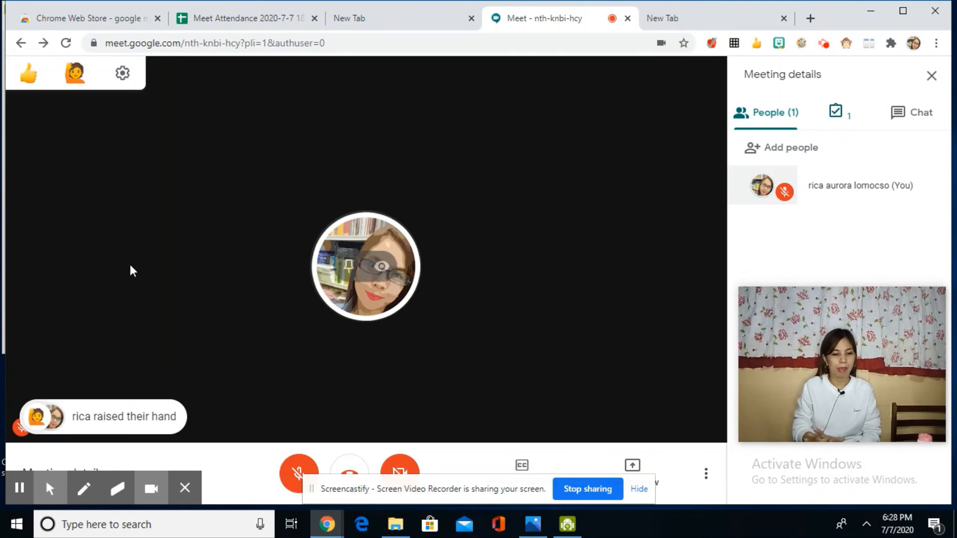
pyautogui.moveTo(140, 318)
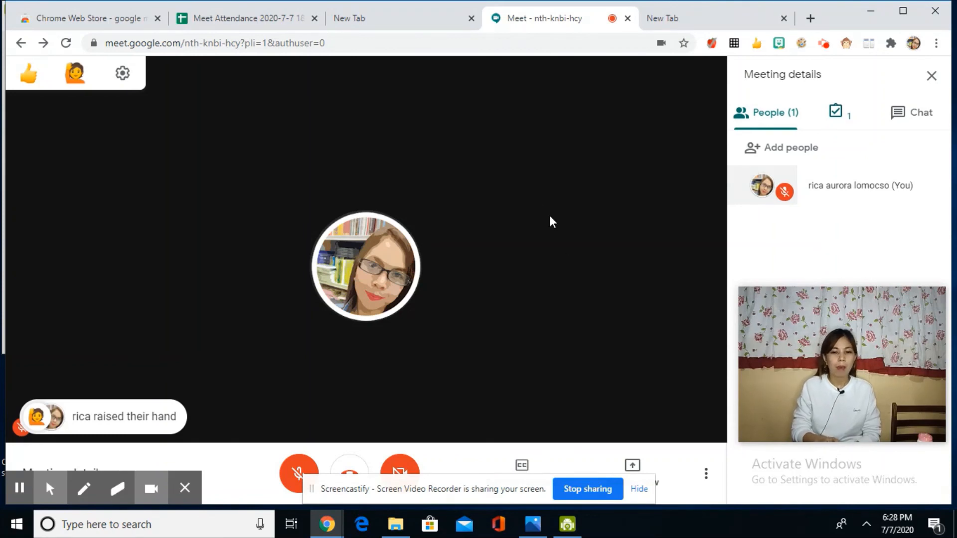
pyautogui.moveTo(295, 178)
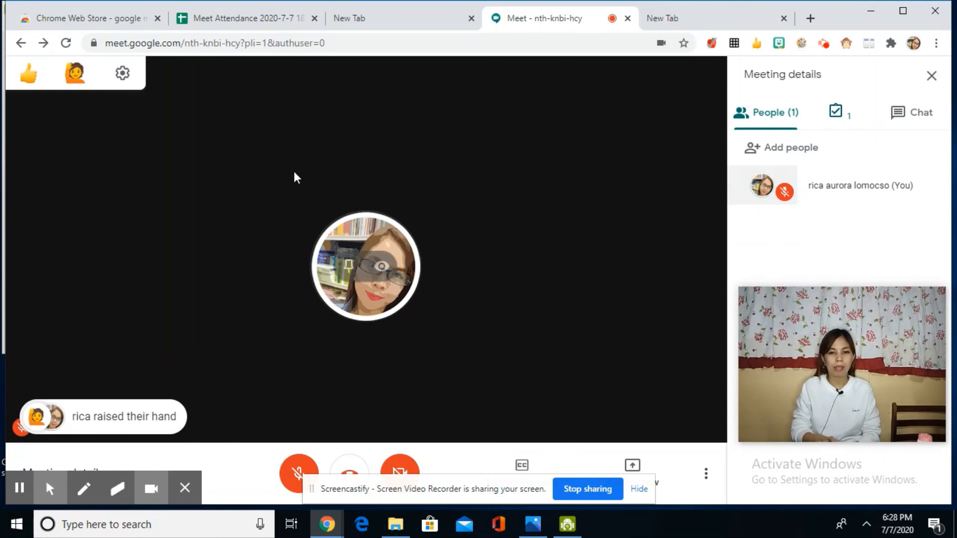
pyautogui.moveTo(562, 238)
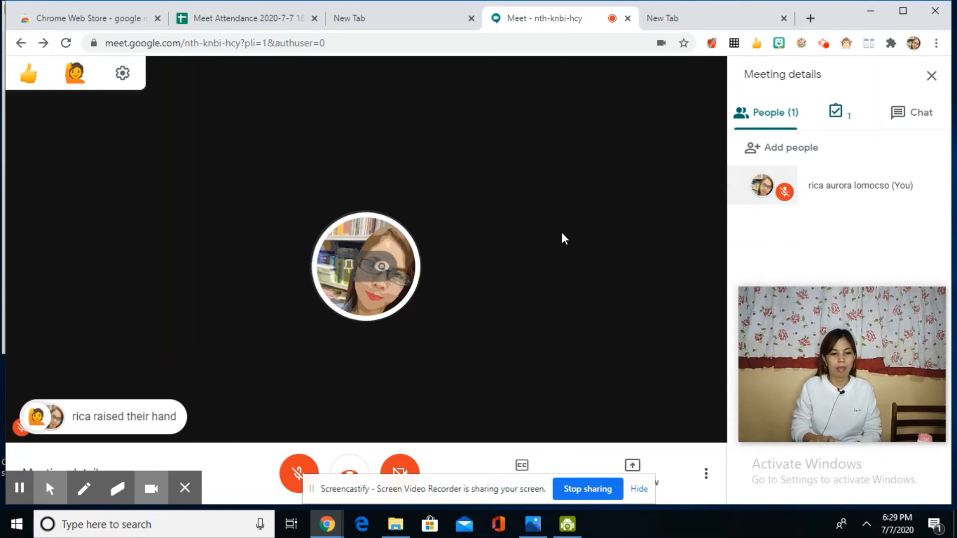